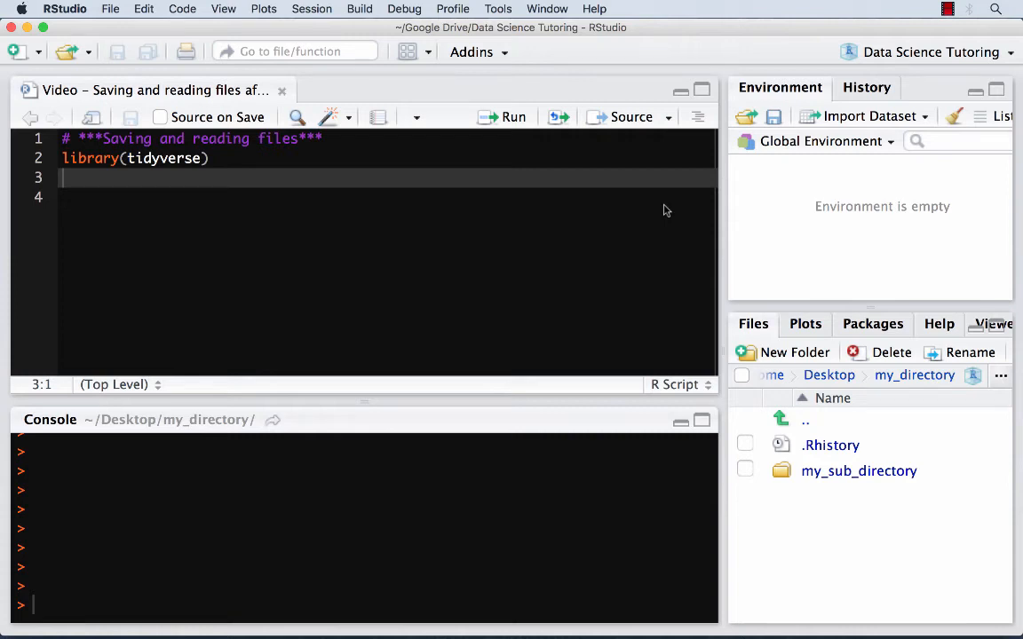
Run the library(tidyverse) line to load the tidyverse package
left_click(209, 159)
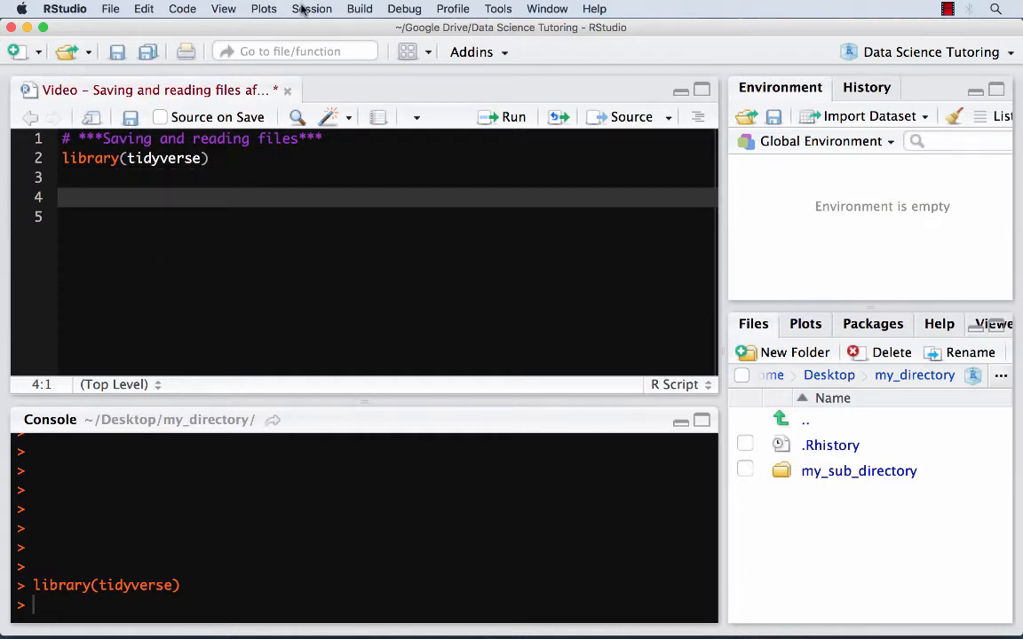
Set the working directory to ~/Desktop/my_directory via Session > Set Working Directory
left_click(313, 9)
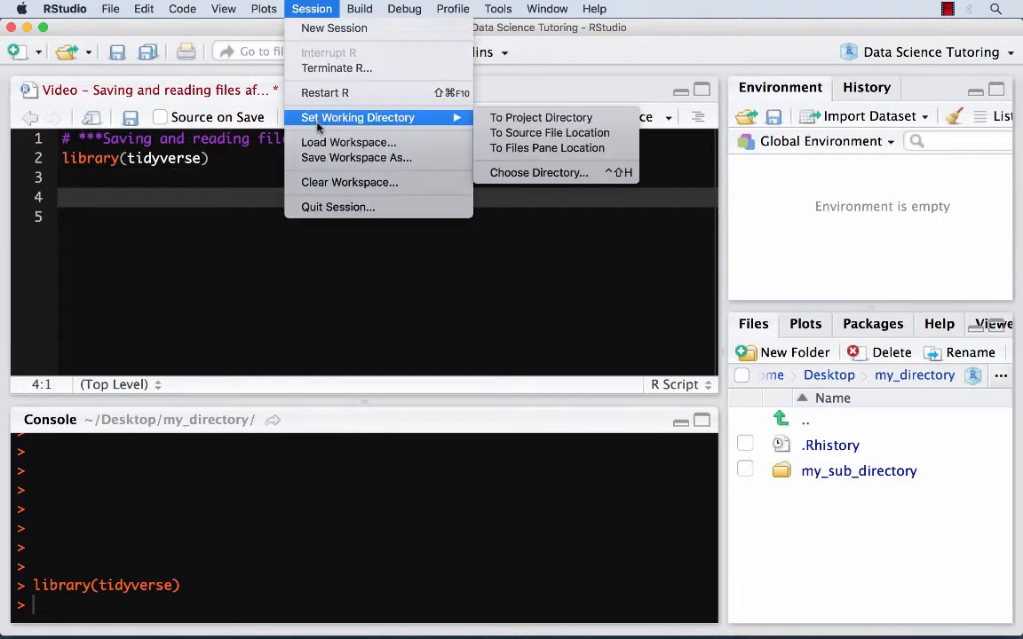
mouse_move(538, 172)
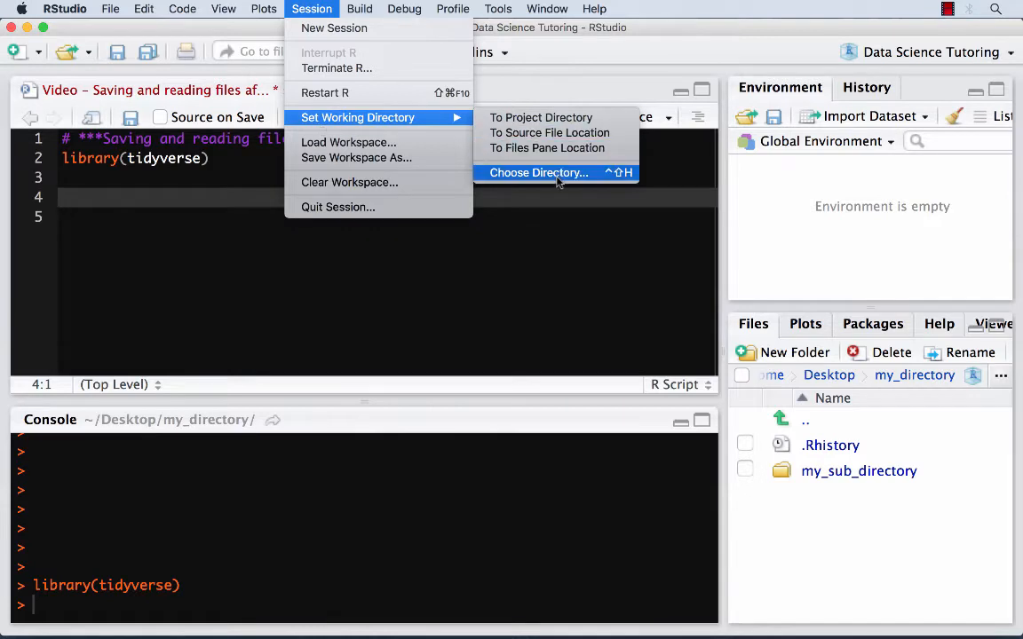
left_click(539, 172)
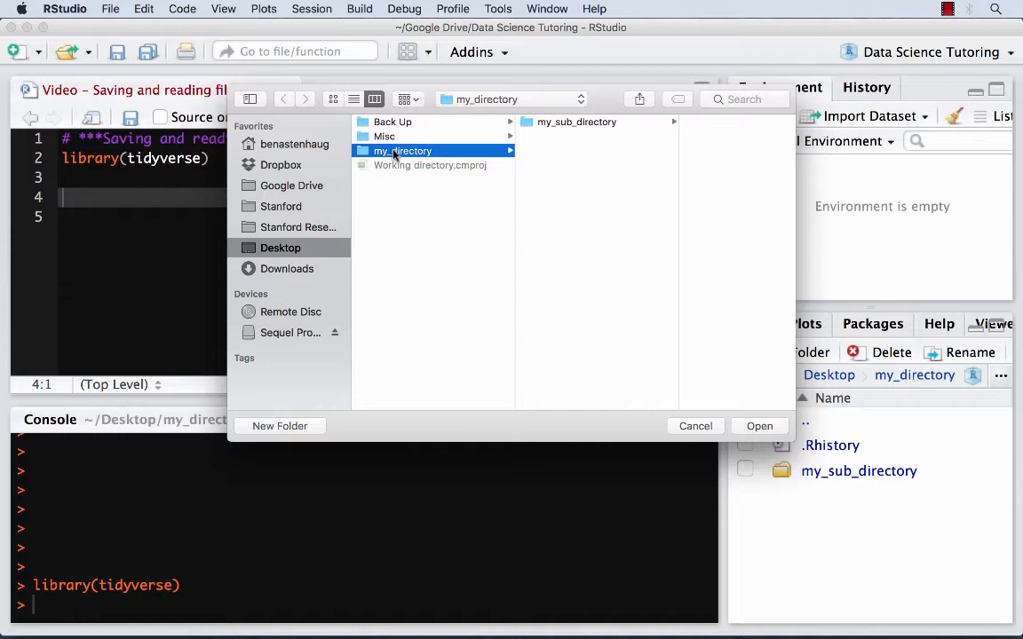
left_click(760, 427)
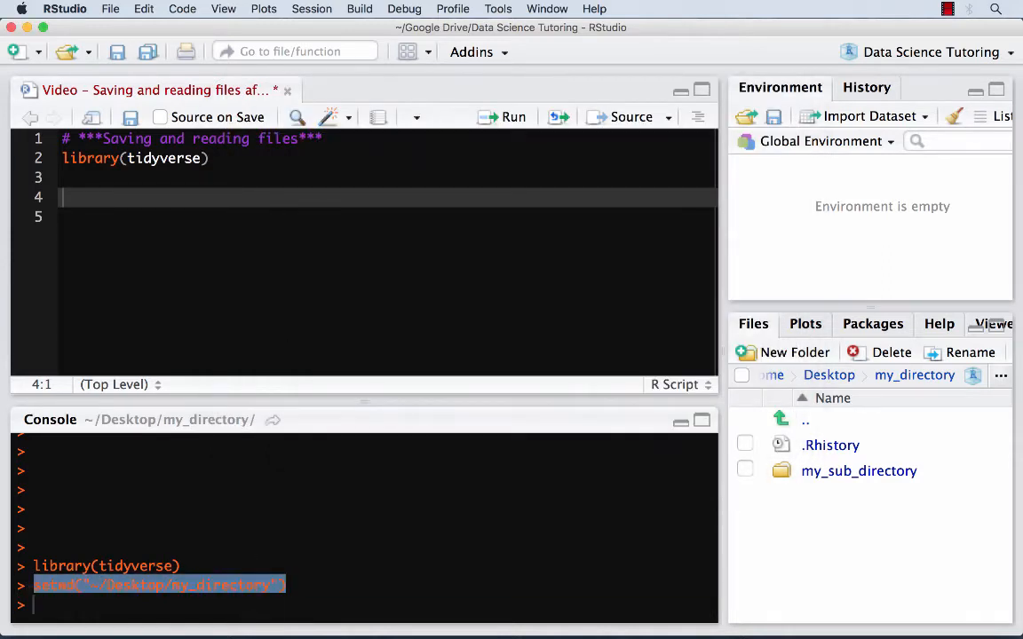
type("setwd(\"~/Desktop/my_directory\")")
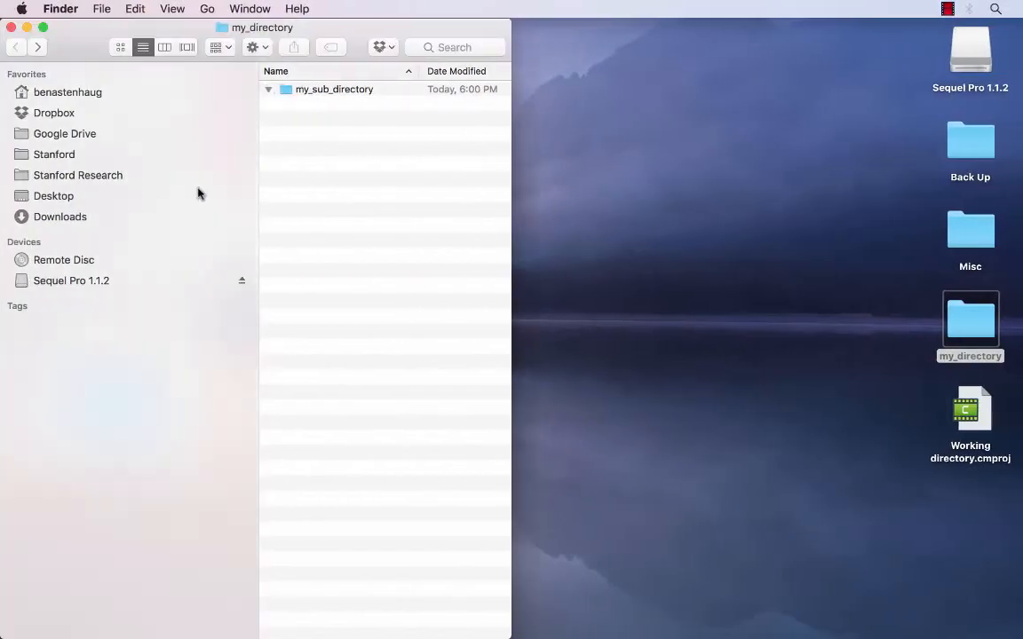
mouse_move(377, 149)
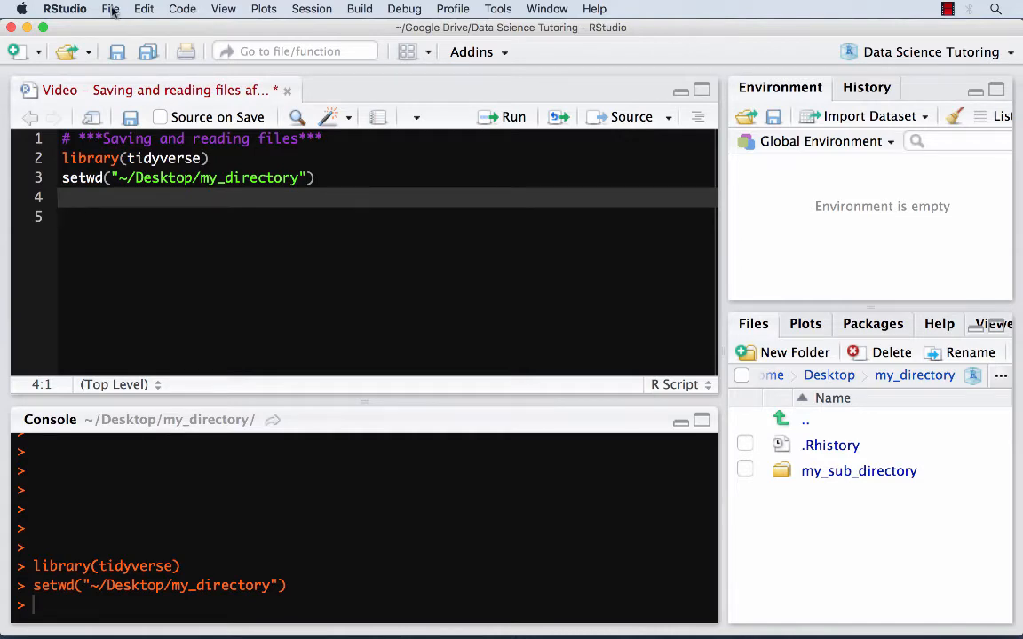
left_click(64, 7)
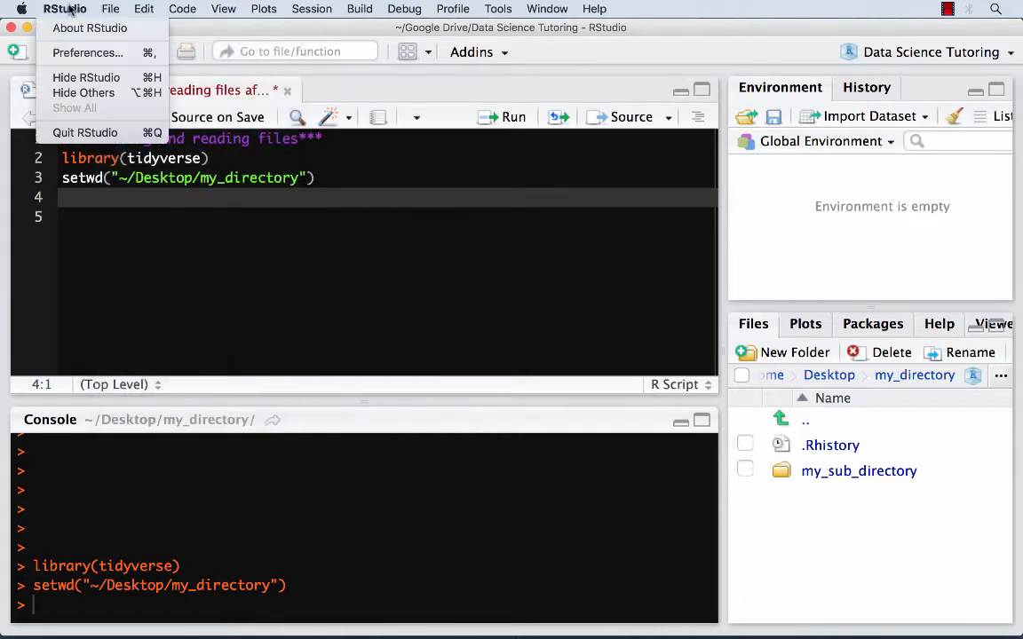
left_click(87, 53)
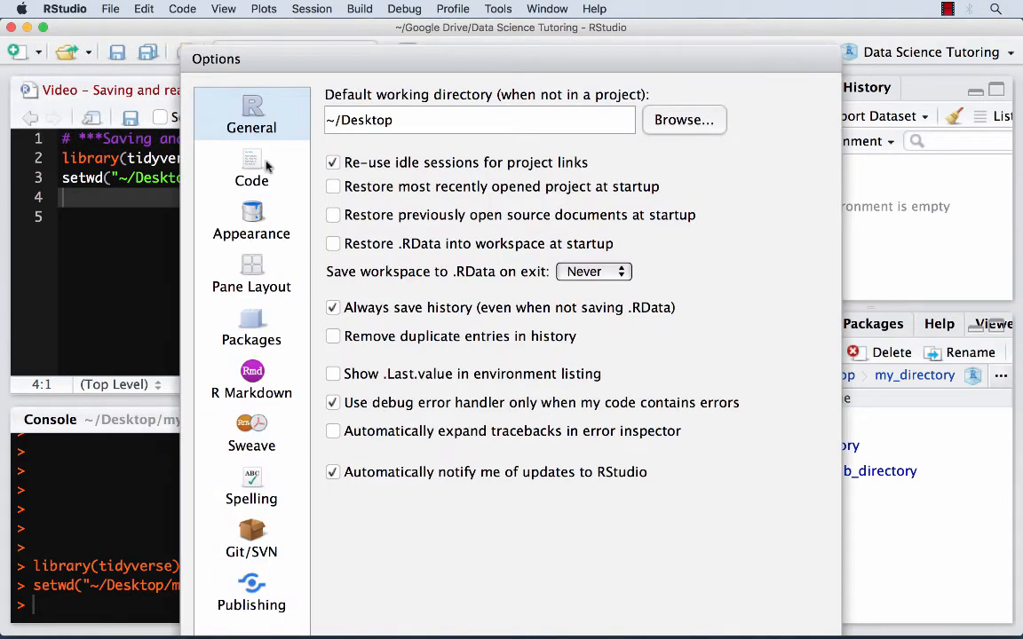
mouse_move(409, 132)
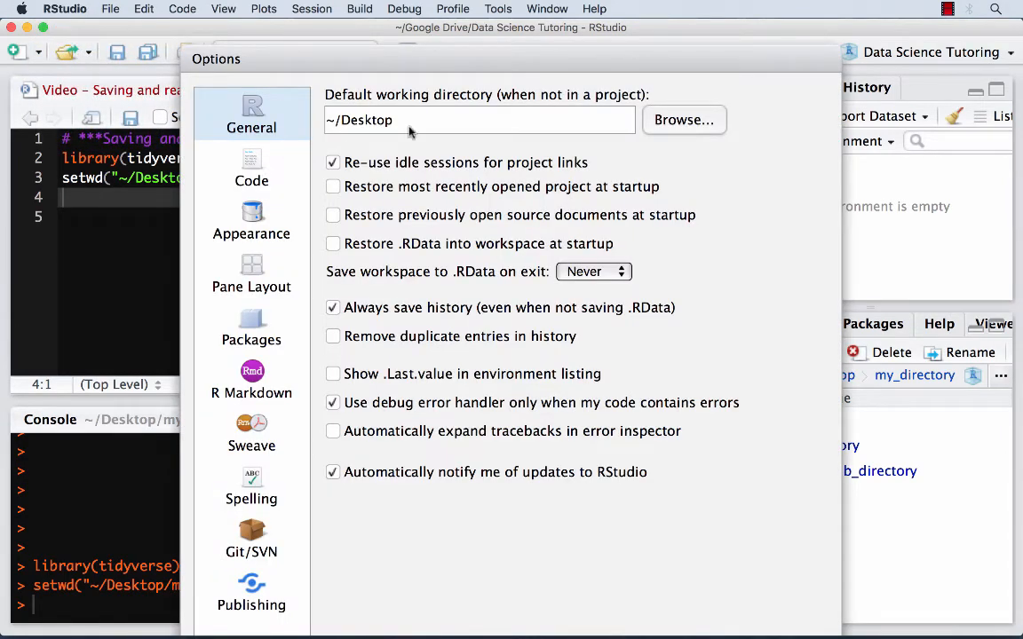
mouse_move(348, 108)
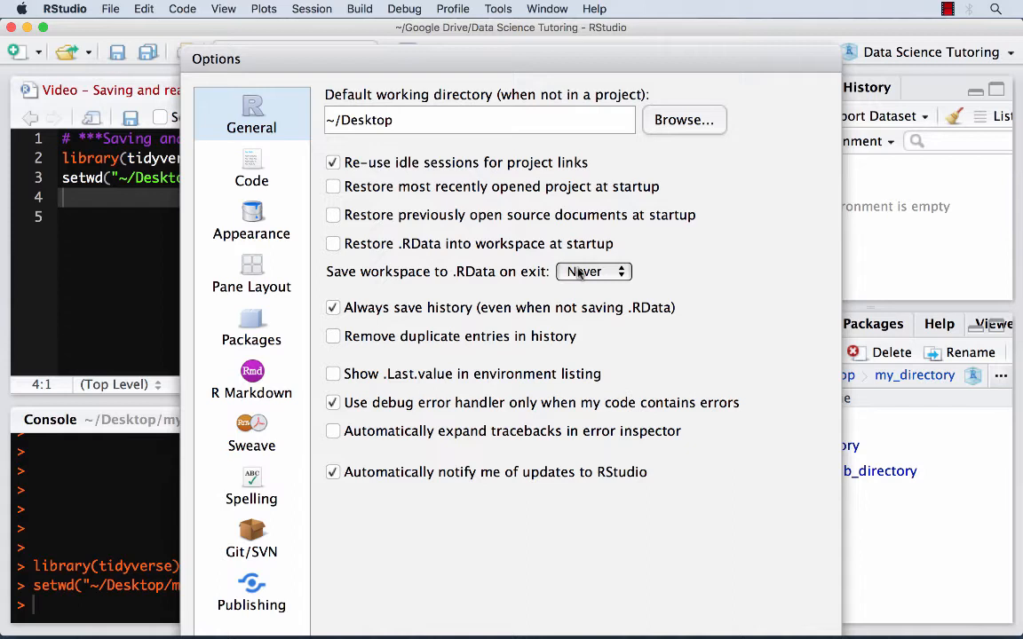
mouse_move(323, 352)
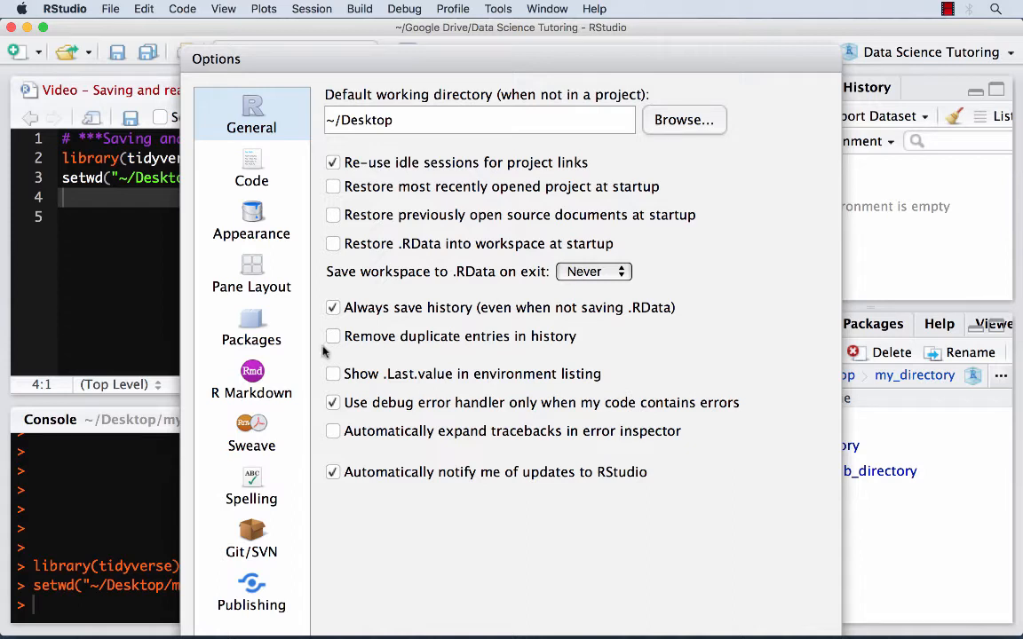
mouse_move(355, 309)
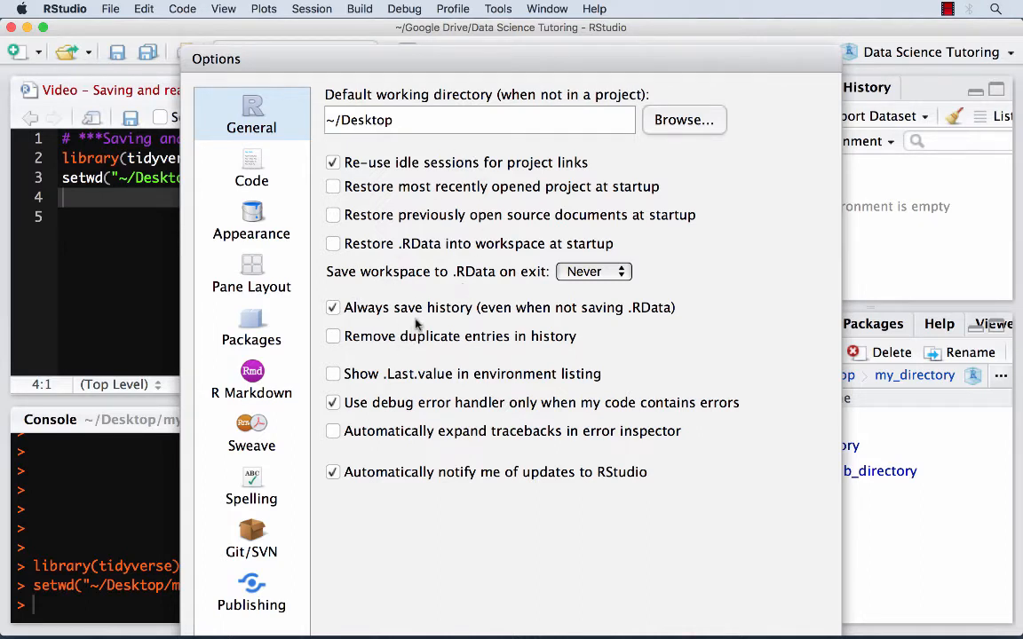
mouse_move(362, 253)
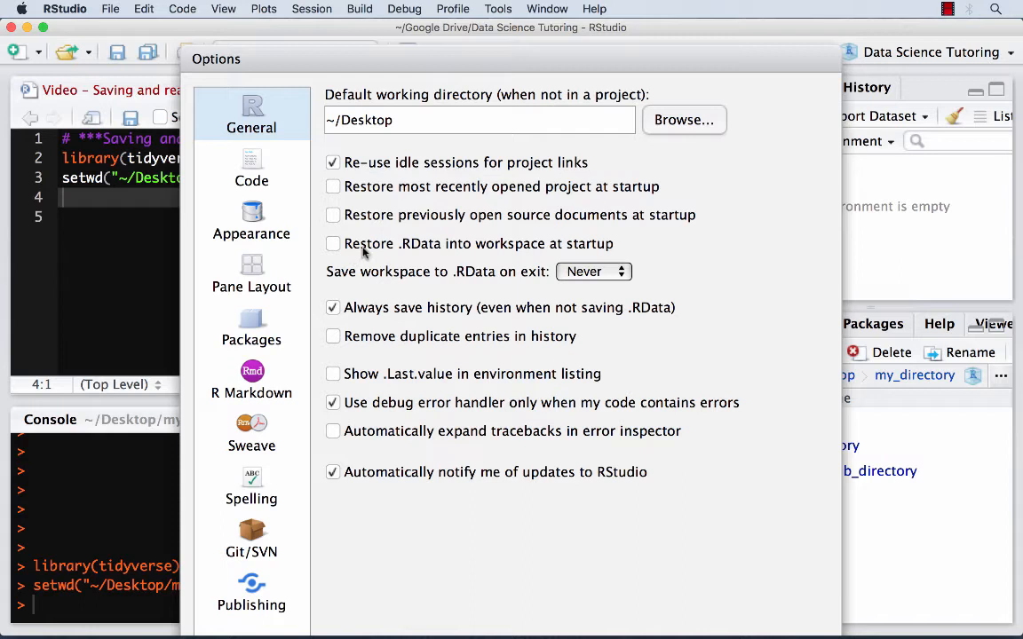
mouse_move(435, 252)
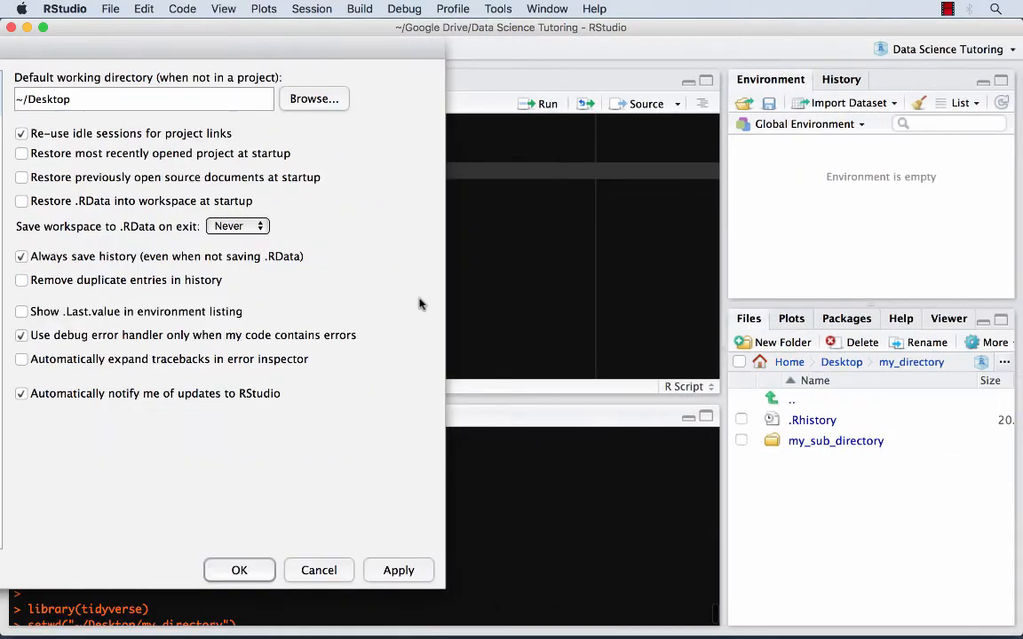
left_click(238, 570)
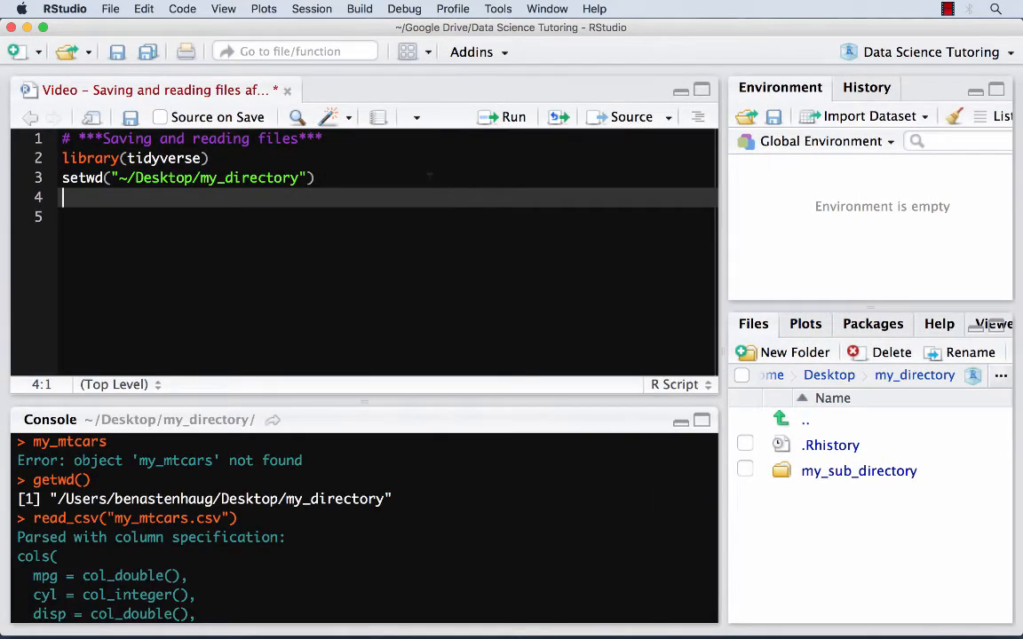
Add a '# Create three objects' comment and assign x <- 1:10
type("#")
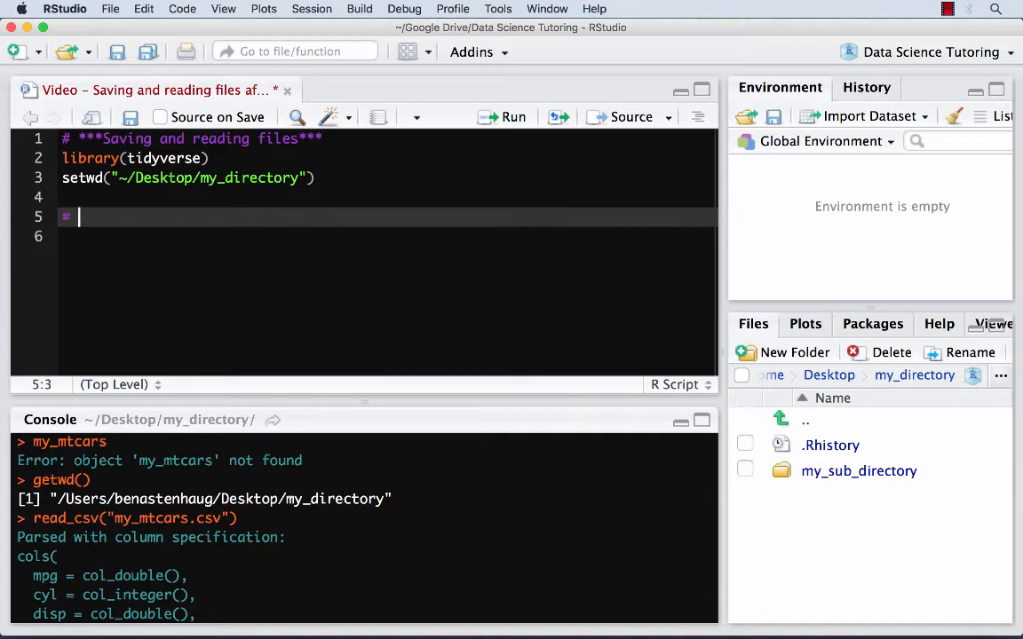
type("Create t")
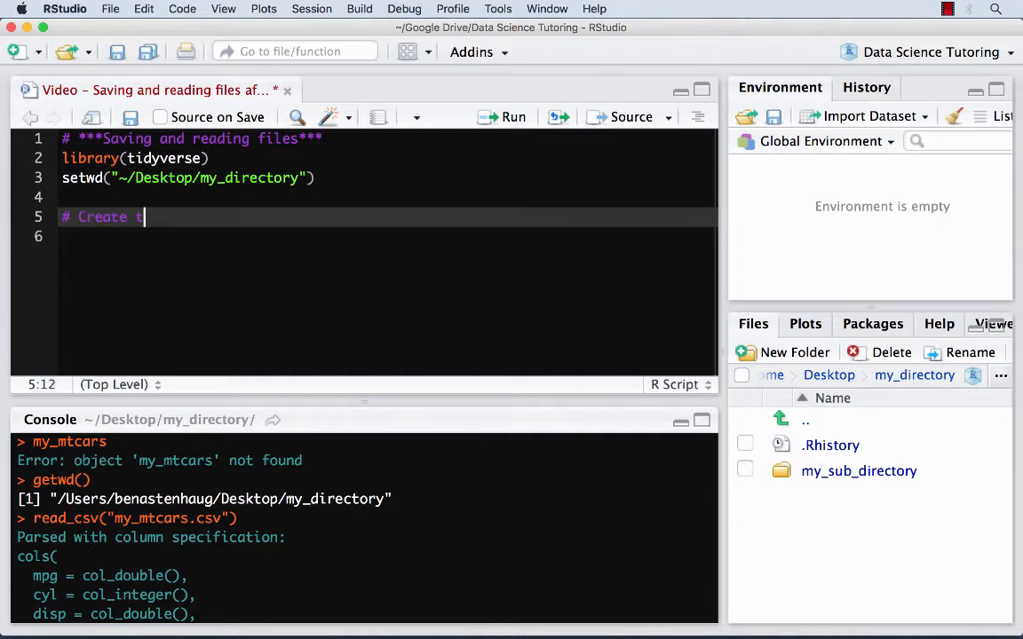
type("hree objects")
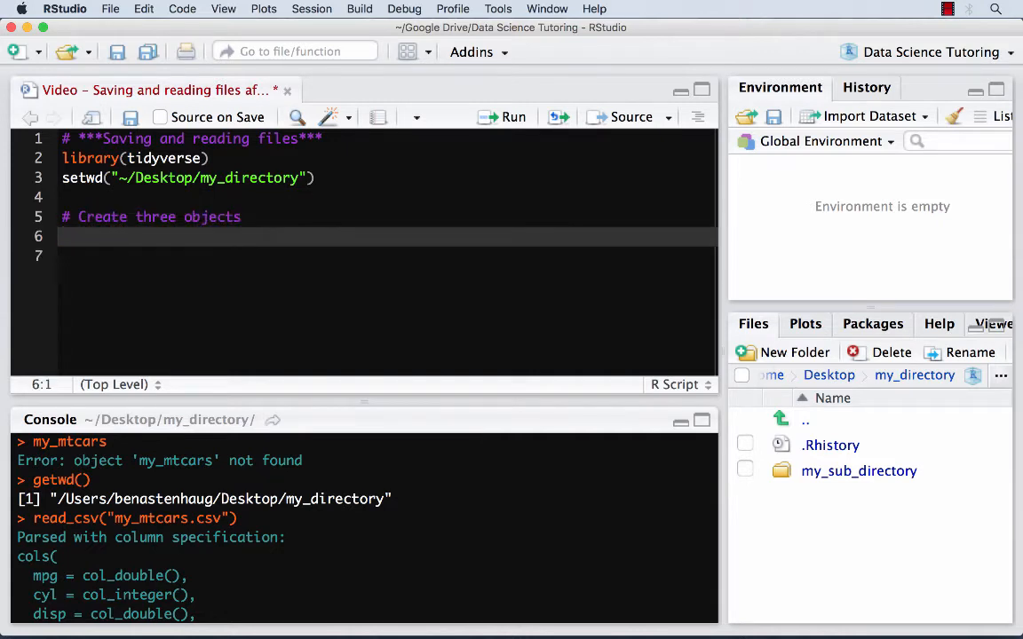
type("x <-")
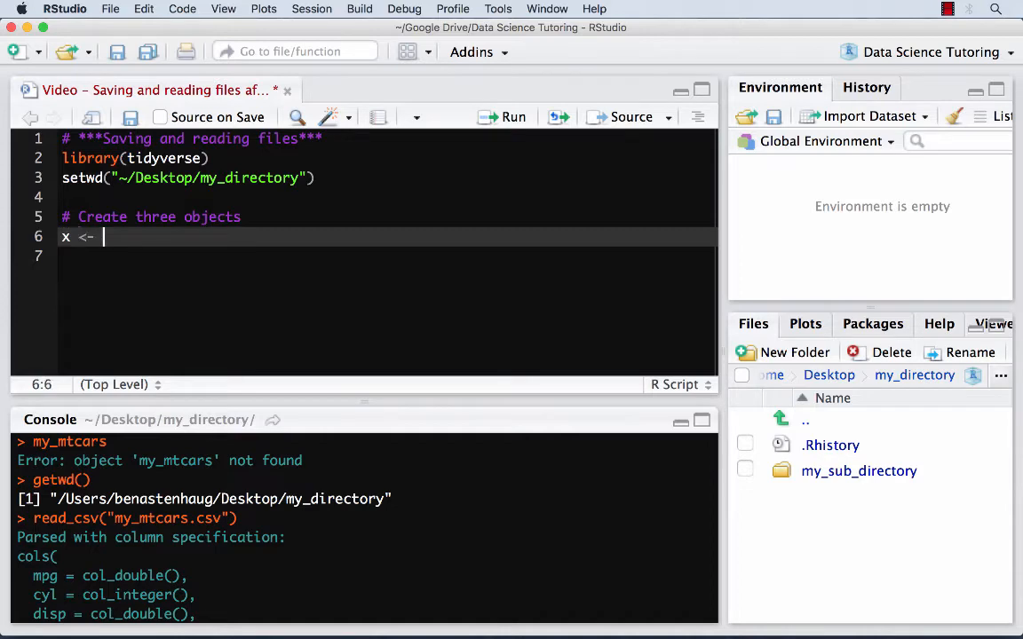
type("1:10")
left_click(387, 255)
type("my")
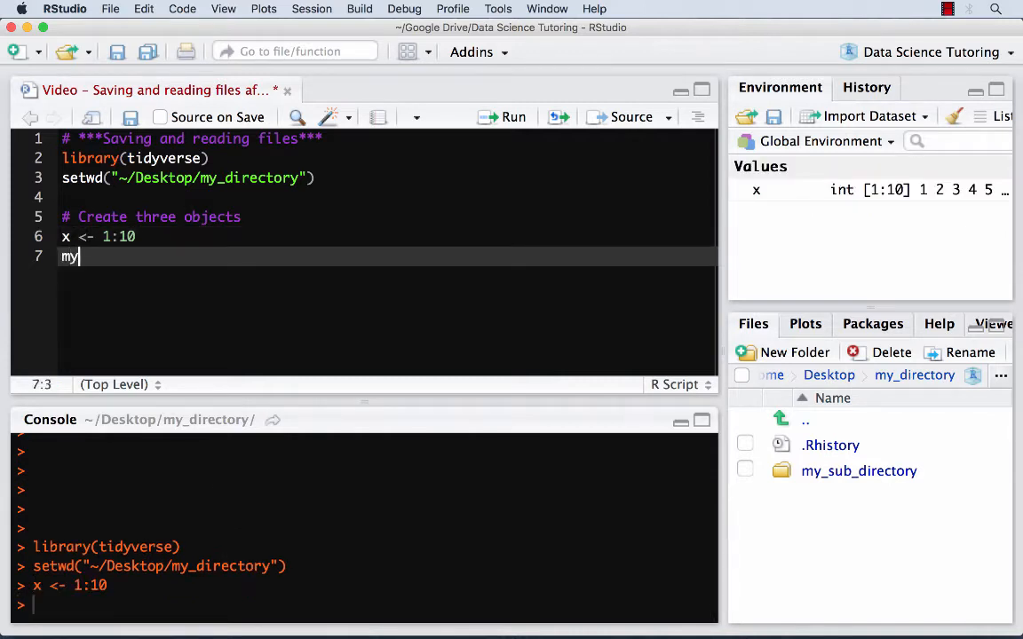
Assign my_iris <- iris and my_mtcars <- mtcars
type("_iris <-")
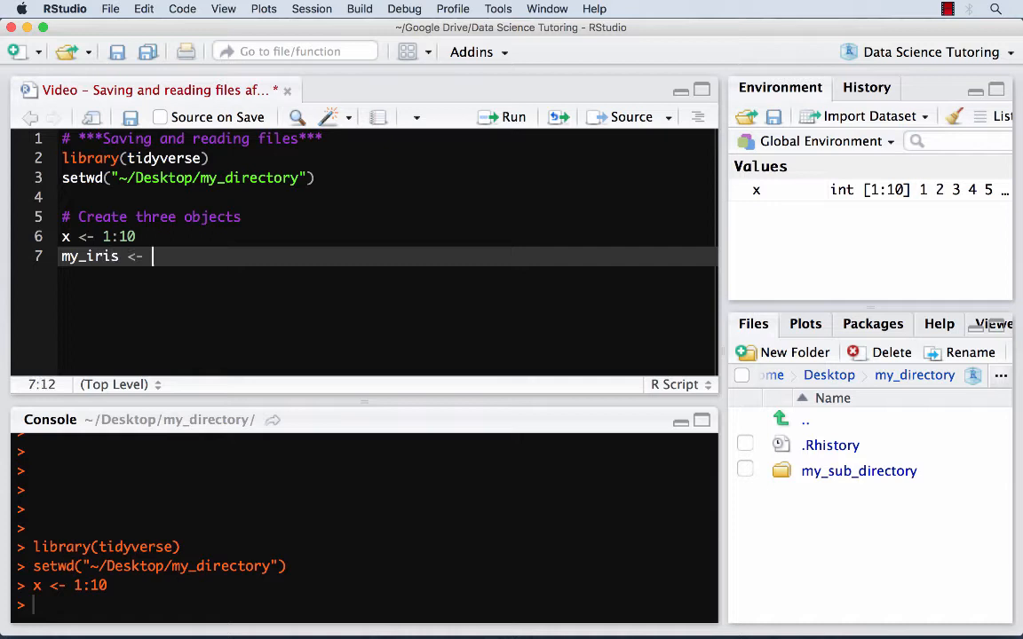
type("iris")
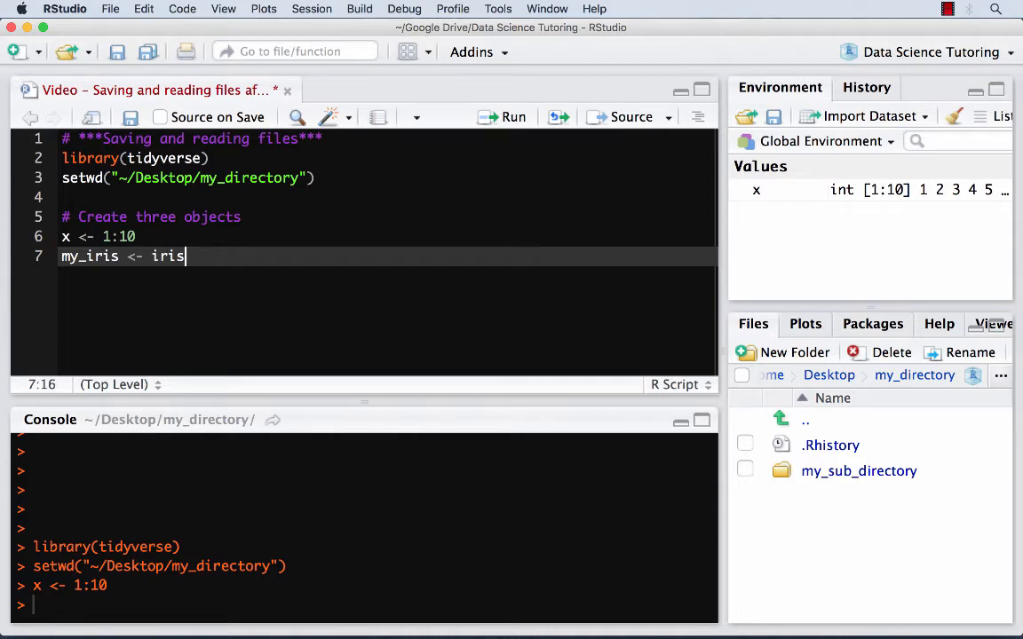
type("my_")
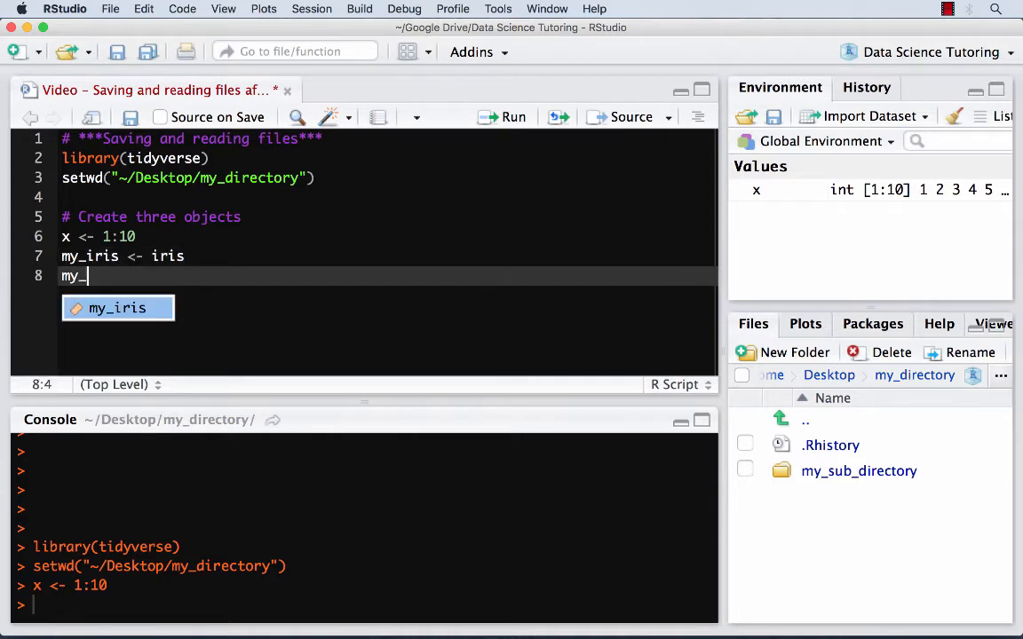
type("mtcars <-")
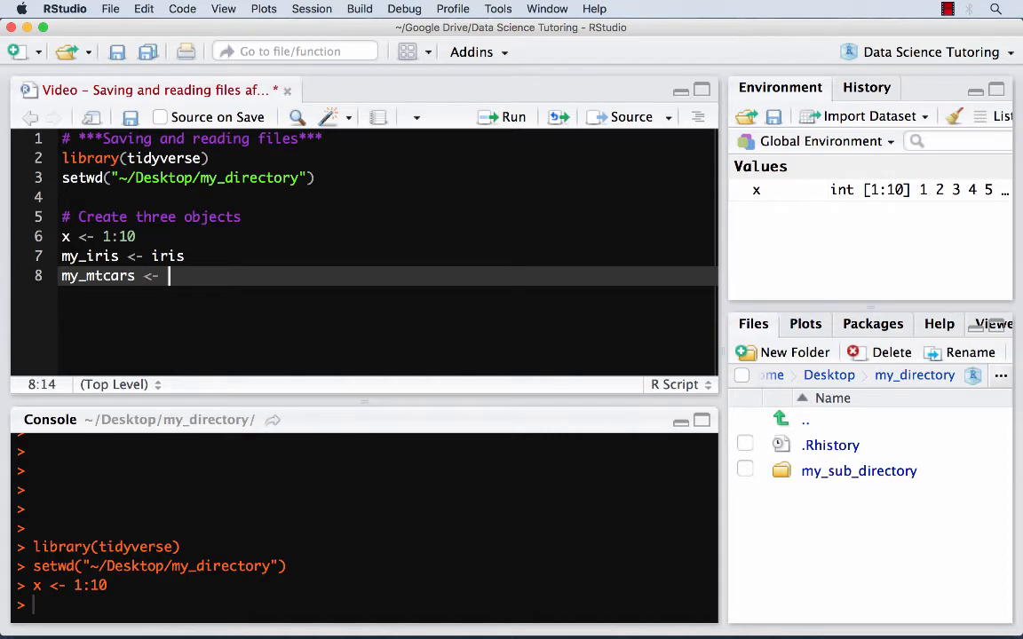
type("mtcars")
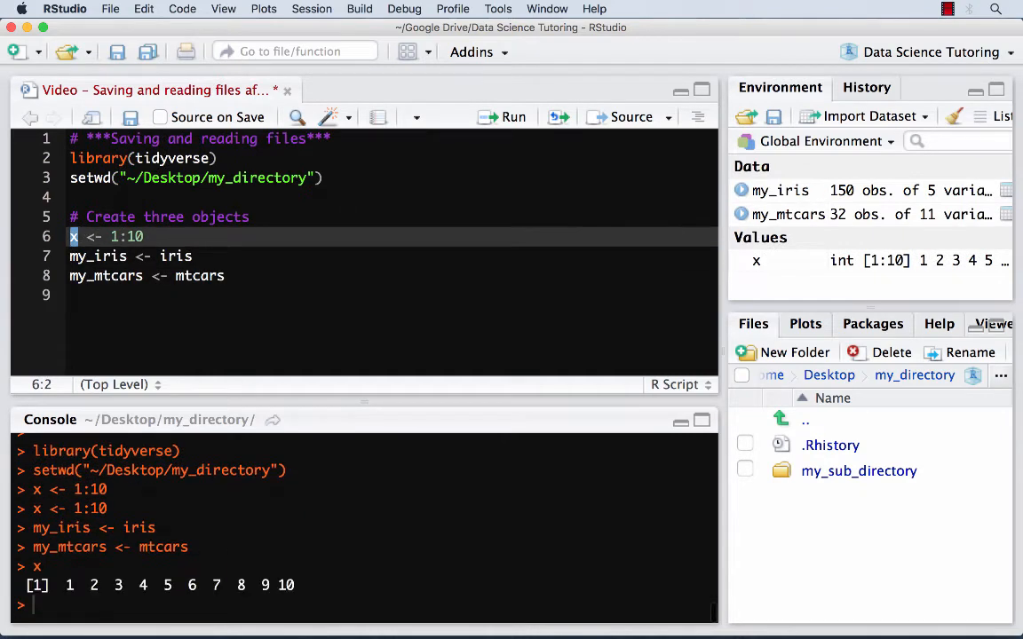
Print my_iris and my_mtcars in the console and review their output
double_click(96, 256)
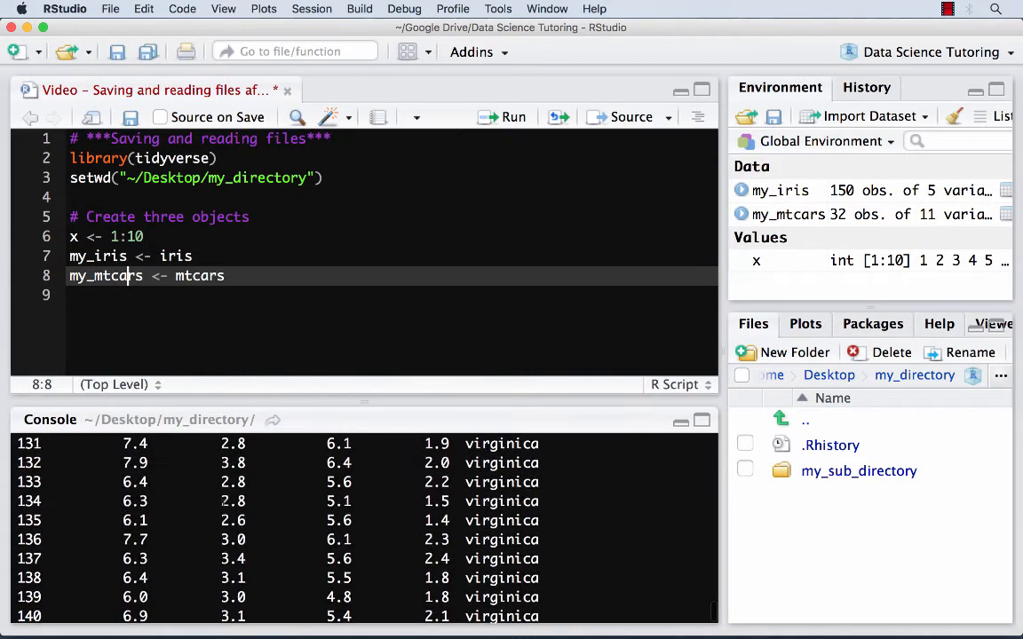
double_click(107, 275)
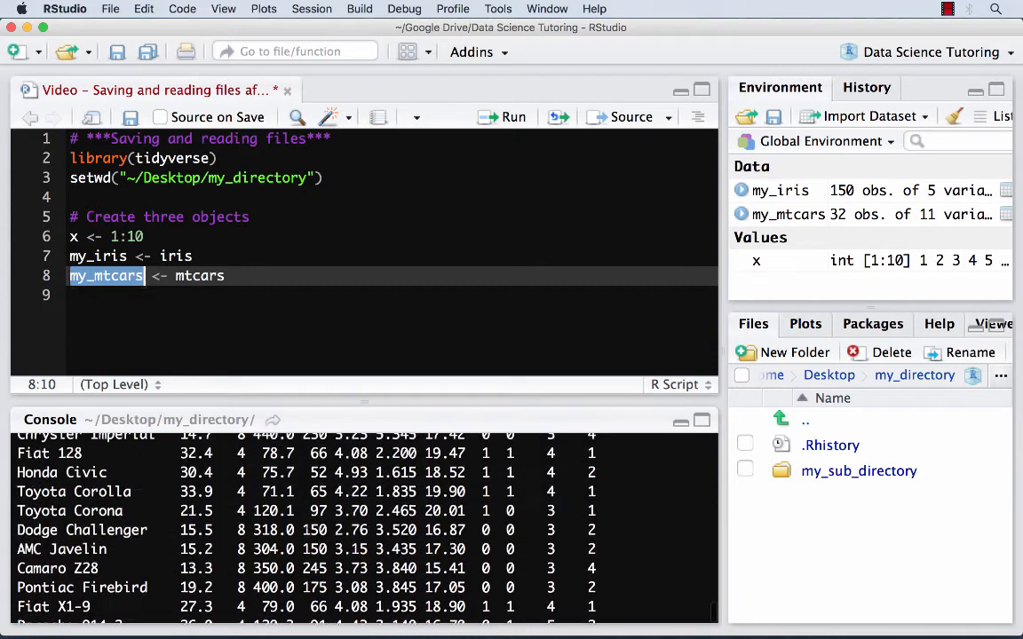
scroll("up", 3)
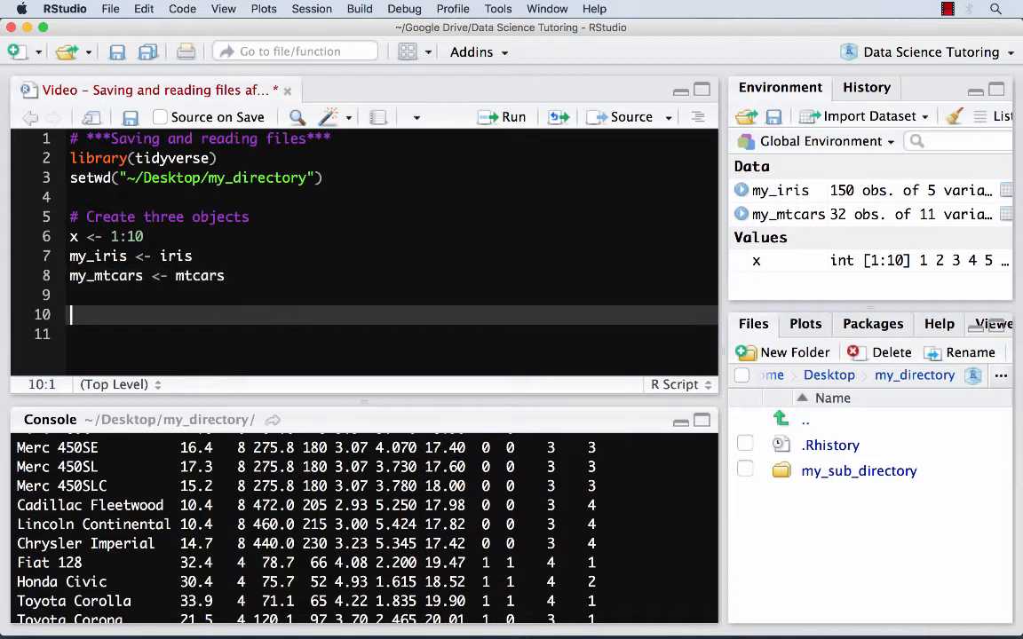
Add a '# Save as csv' section with write_csv(my_iris, "my_iris.csv") and run it
type("# Save")
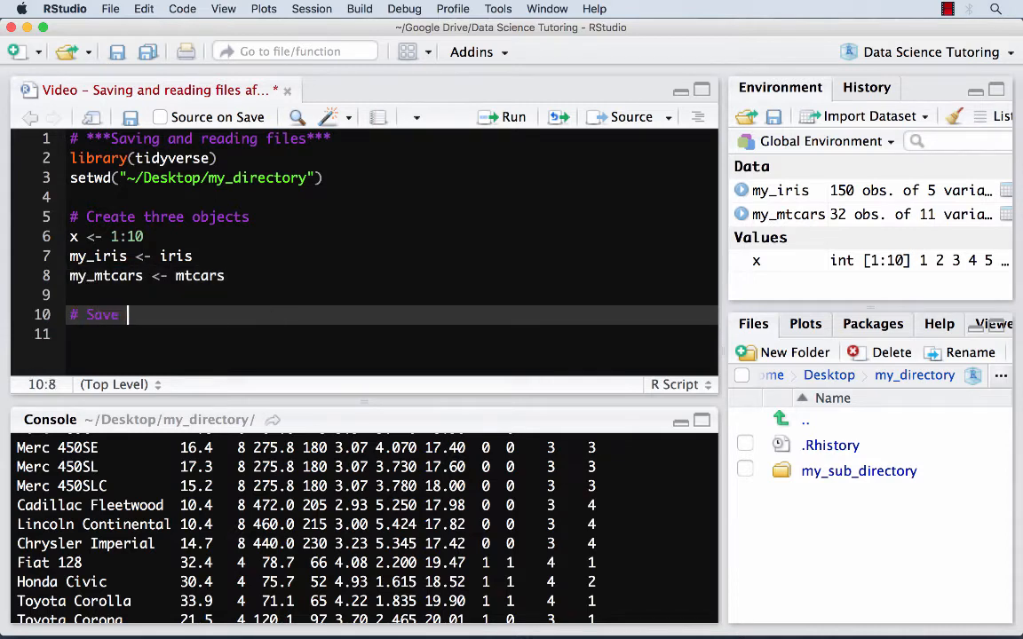
type("as csv")
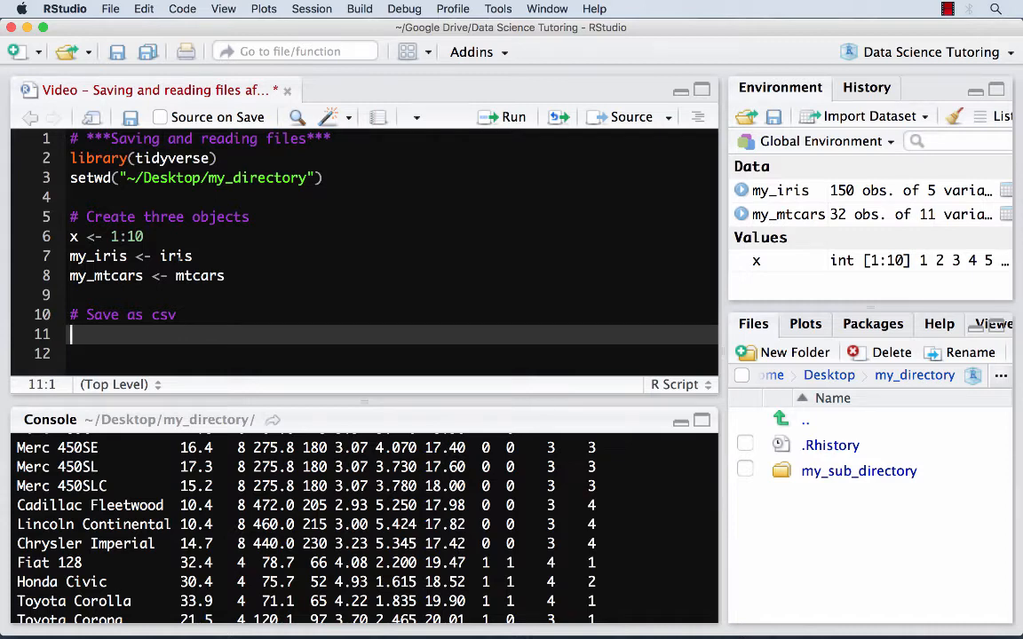
type("write_csv()")
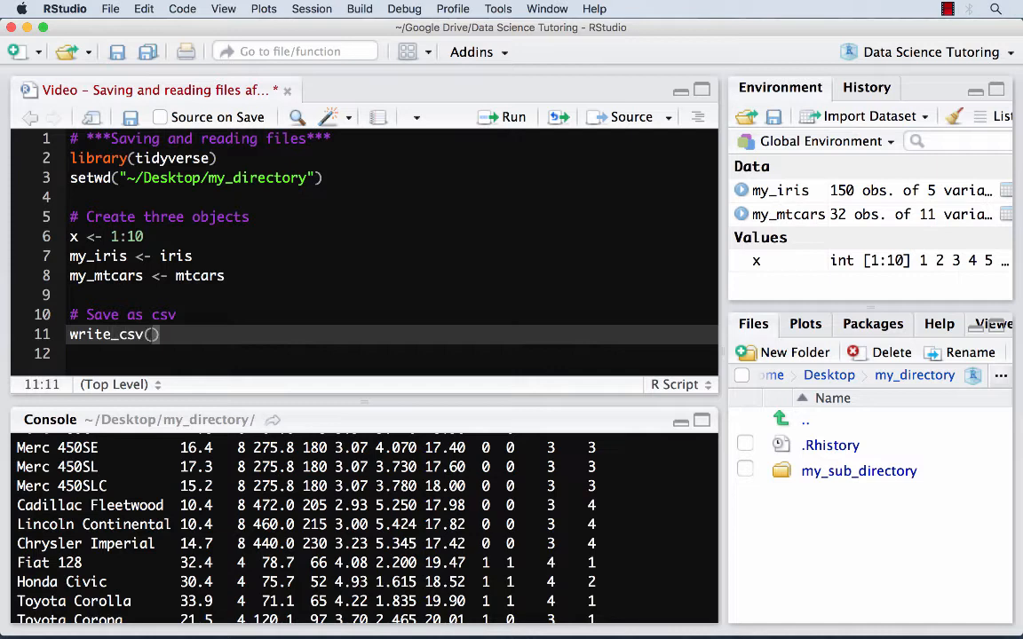
type("my_iris")
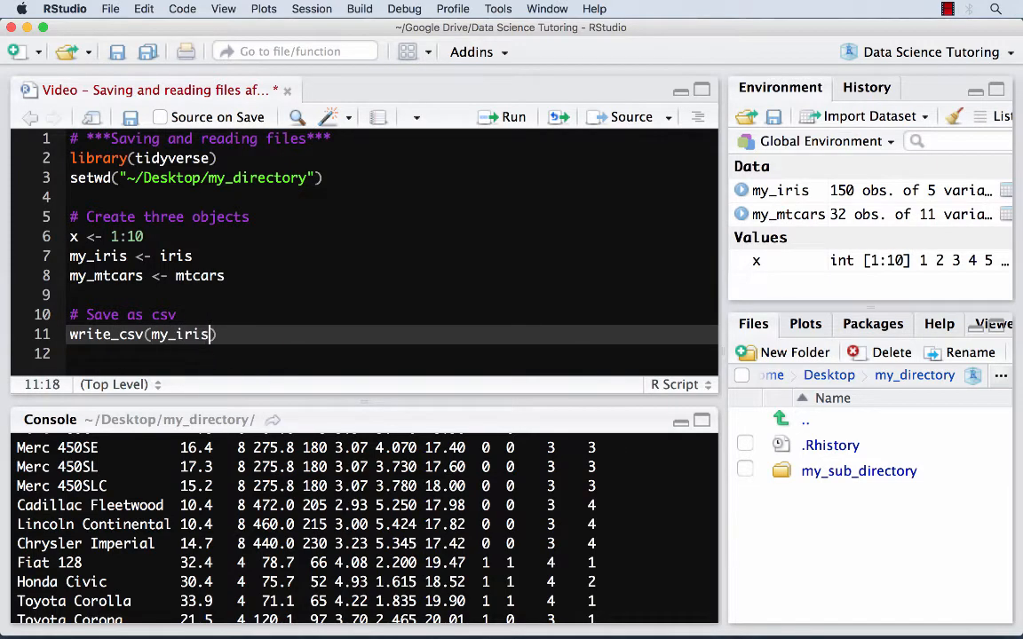
type(", \"m")
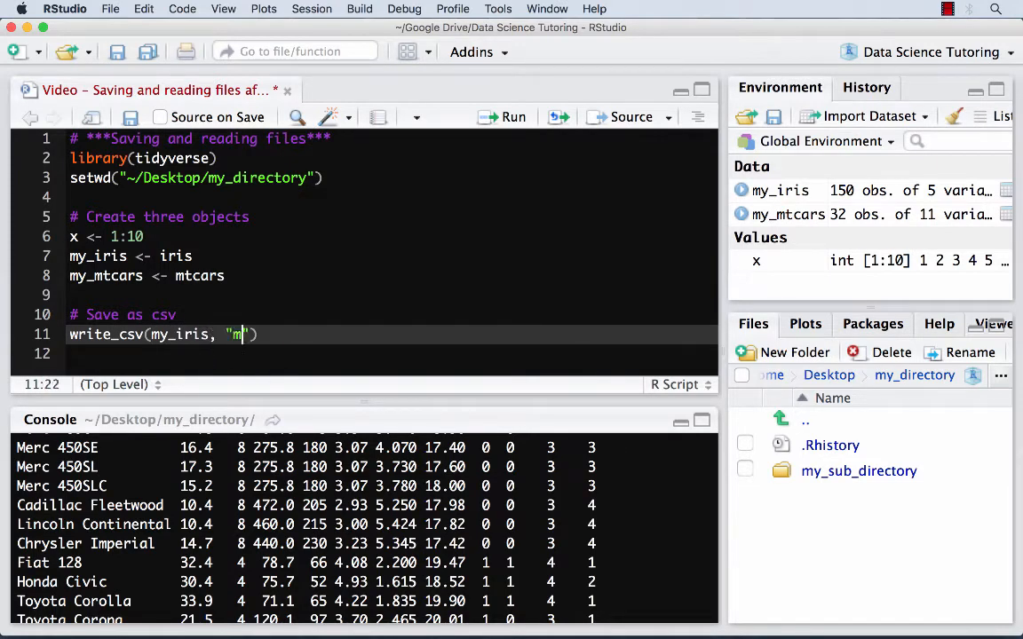
type("y_iris.csv")
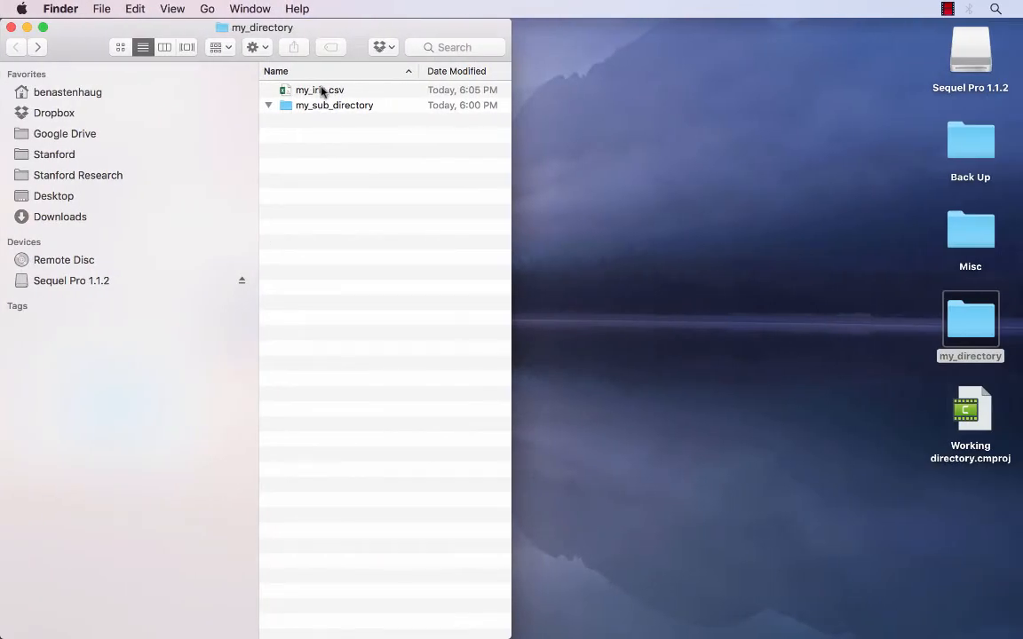
Check my_iris.csv in my_directory in Finder
double_click(319, 89)
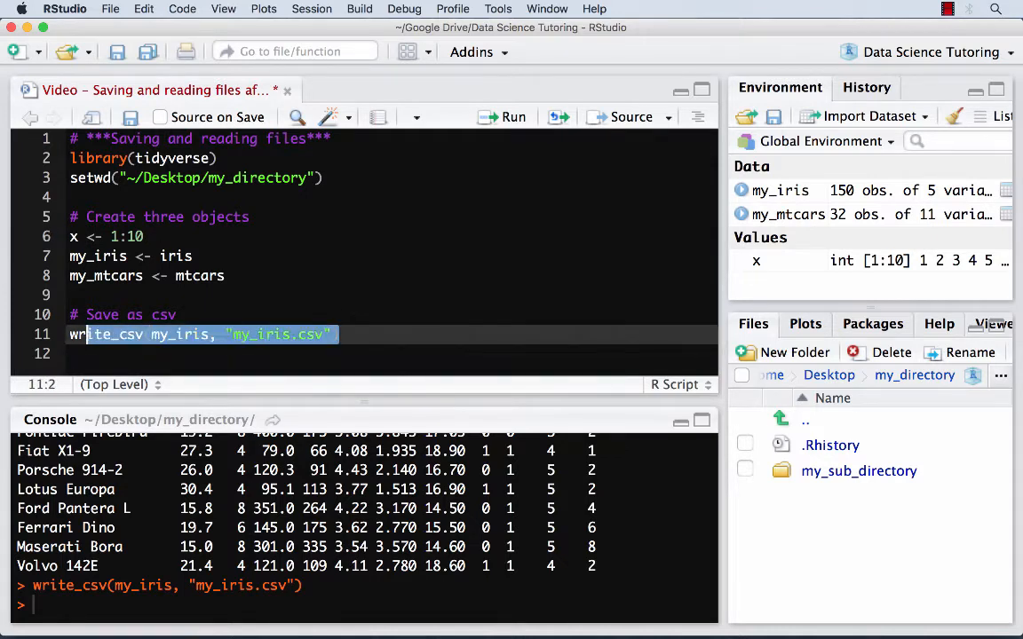
Add write_csv(x, "x.csv") # doesn't work and run it to show the data-frame error
key("Return")
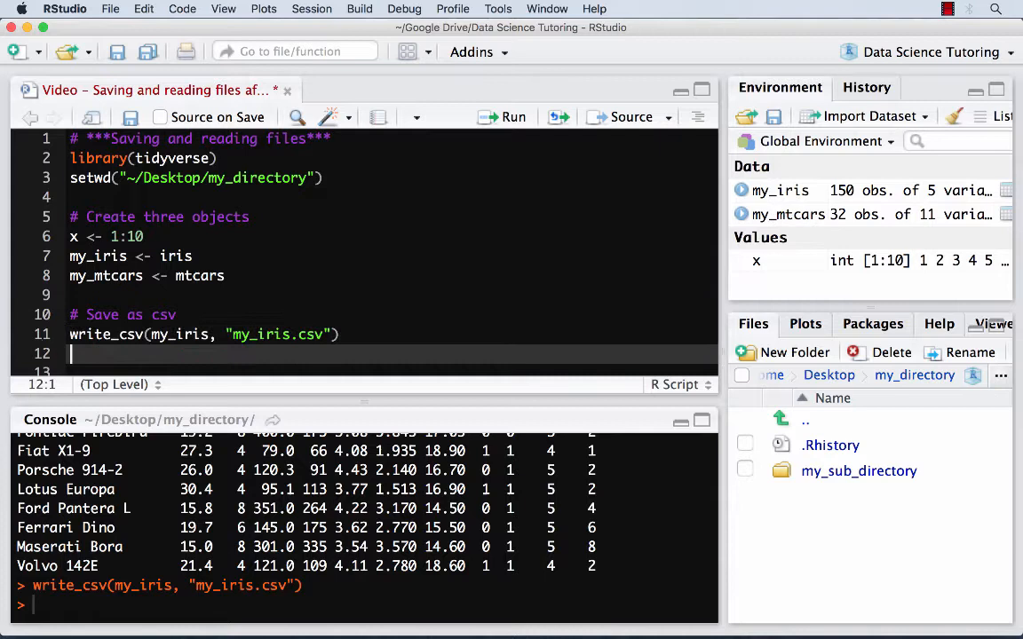
type("write_csv(my_iris, \"my_iris.csv\")")
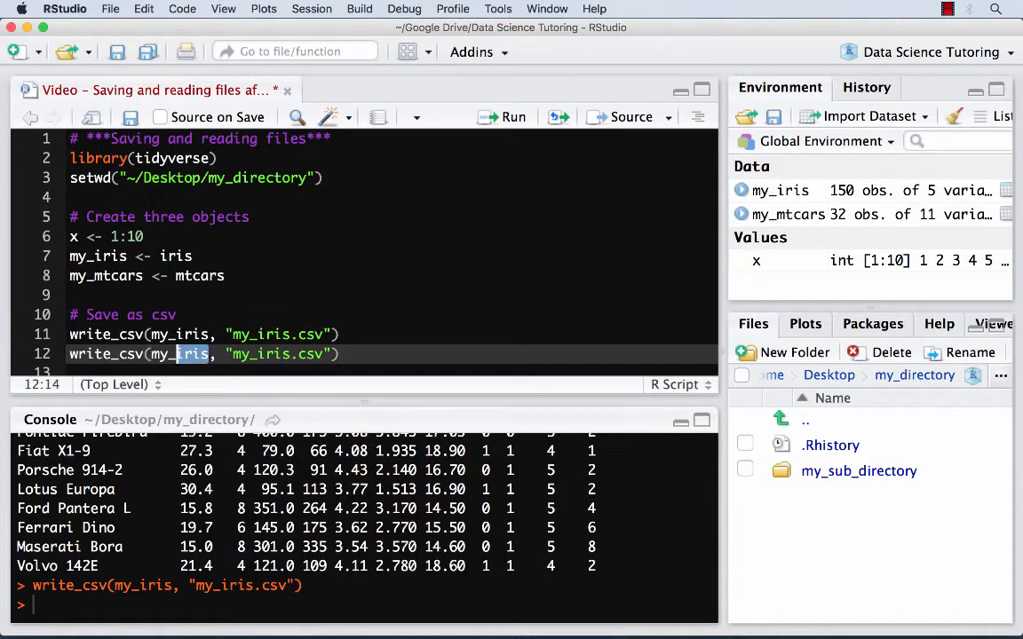
type("x")
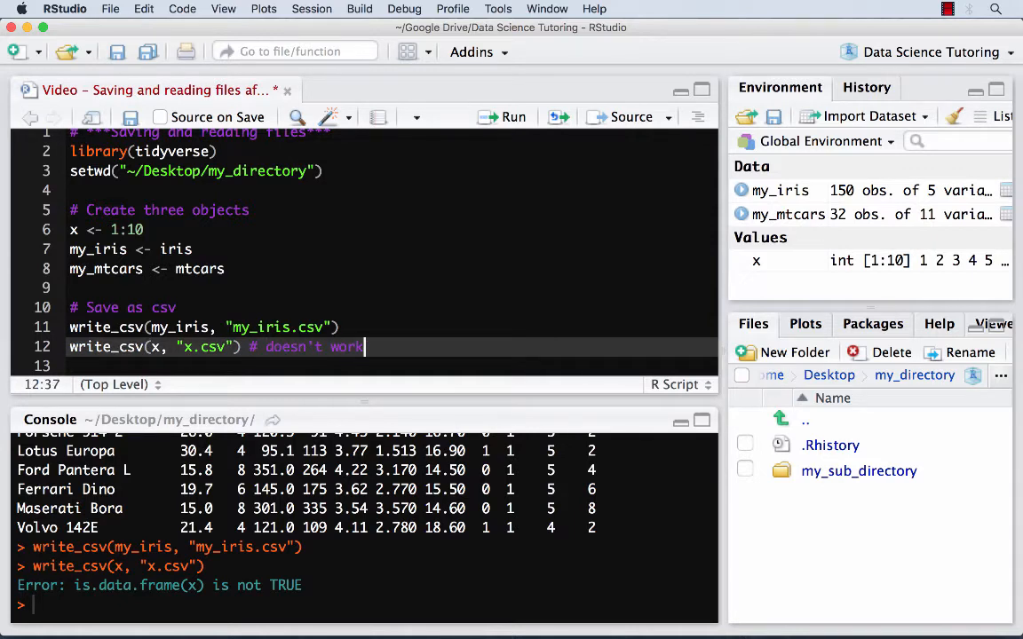
key("Return")
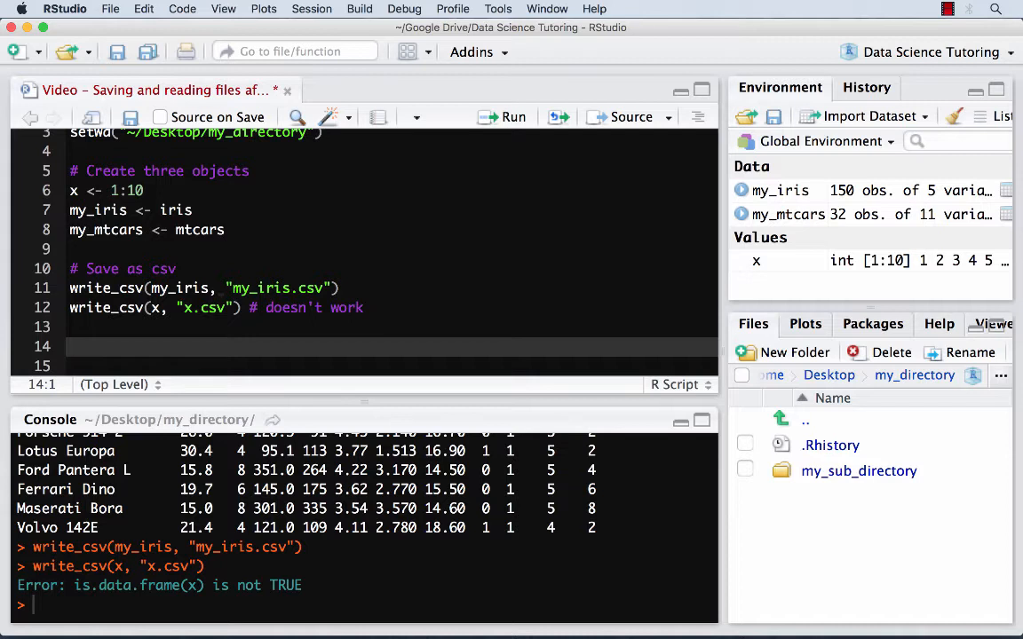
Add a '# Save as rds' section with saveRDS(x, "x.rds"), run it and confirm x.rds exists
type("# Save as rds")
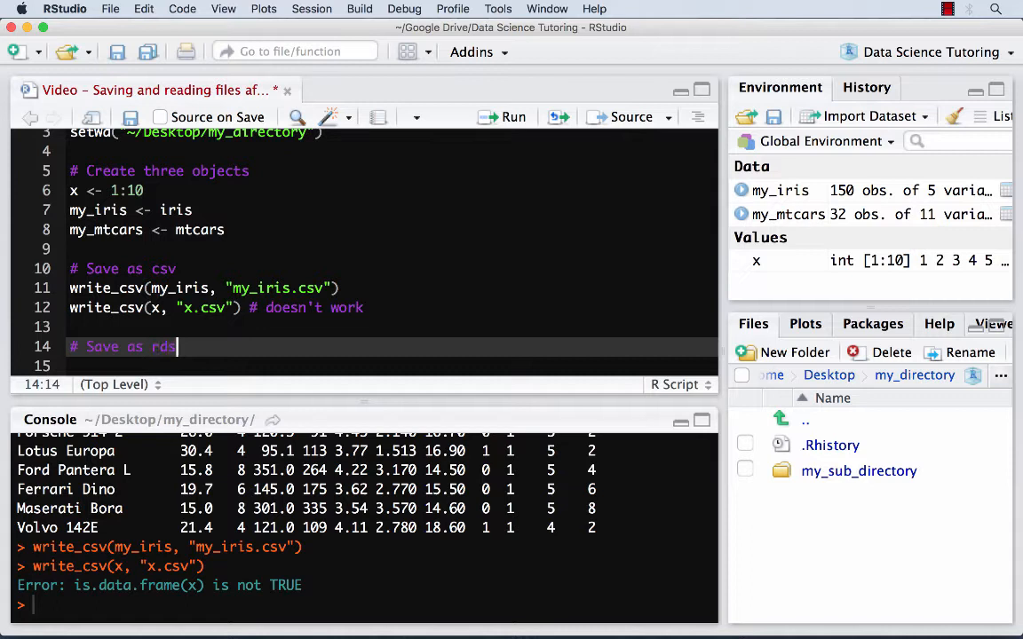
key("Return")
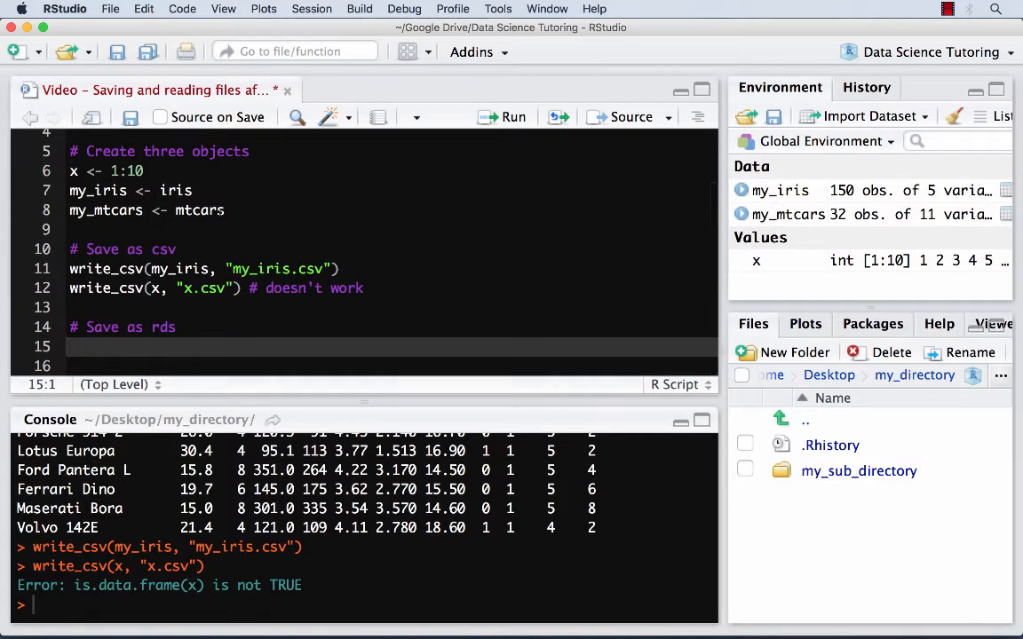
type("saveR")
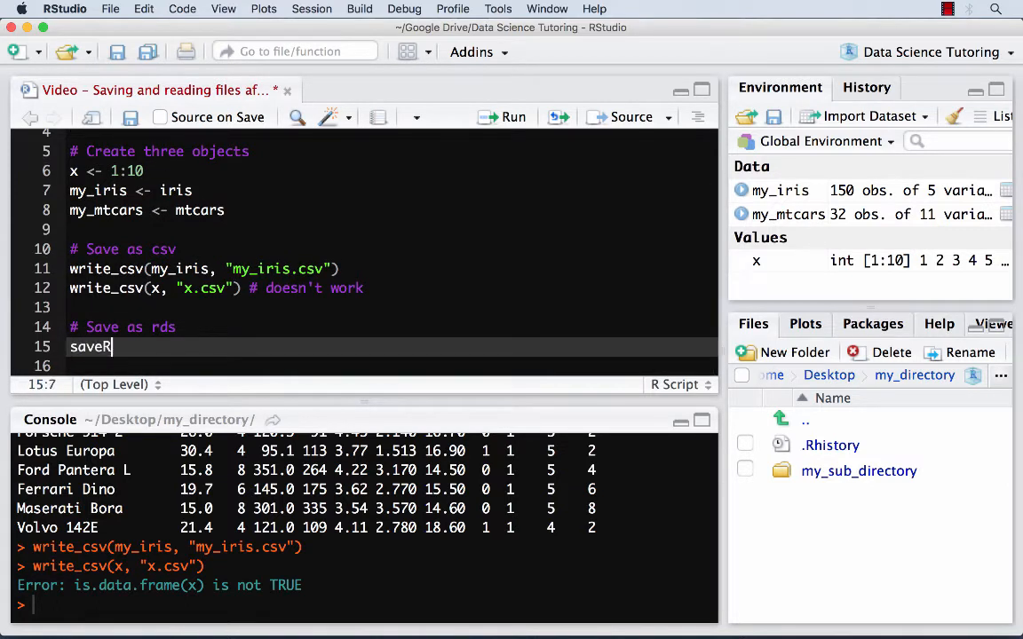
type("DS()")
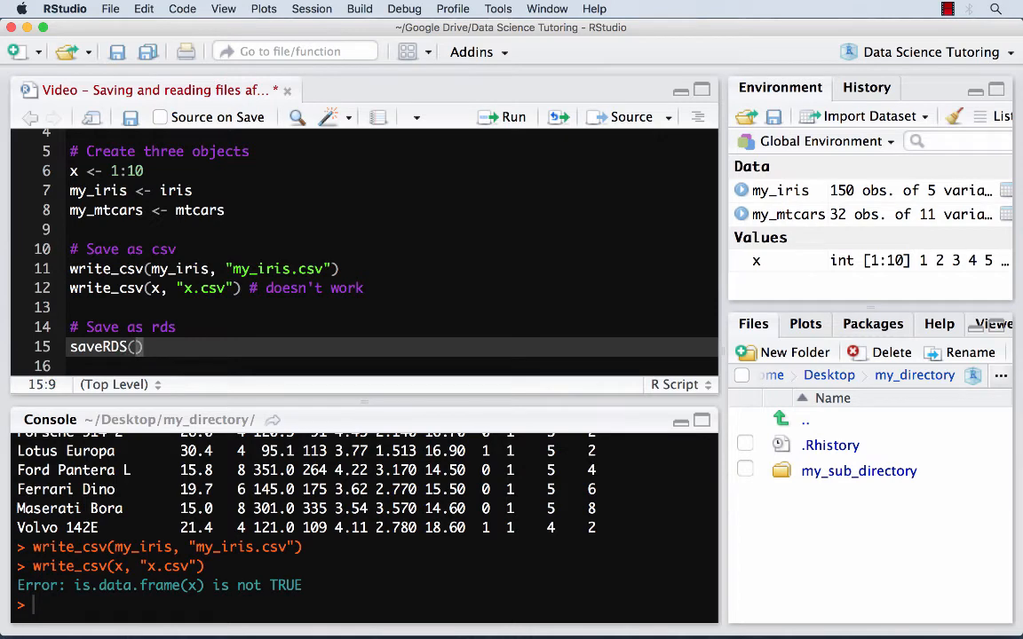
type("x")
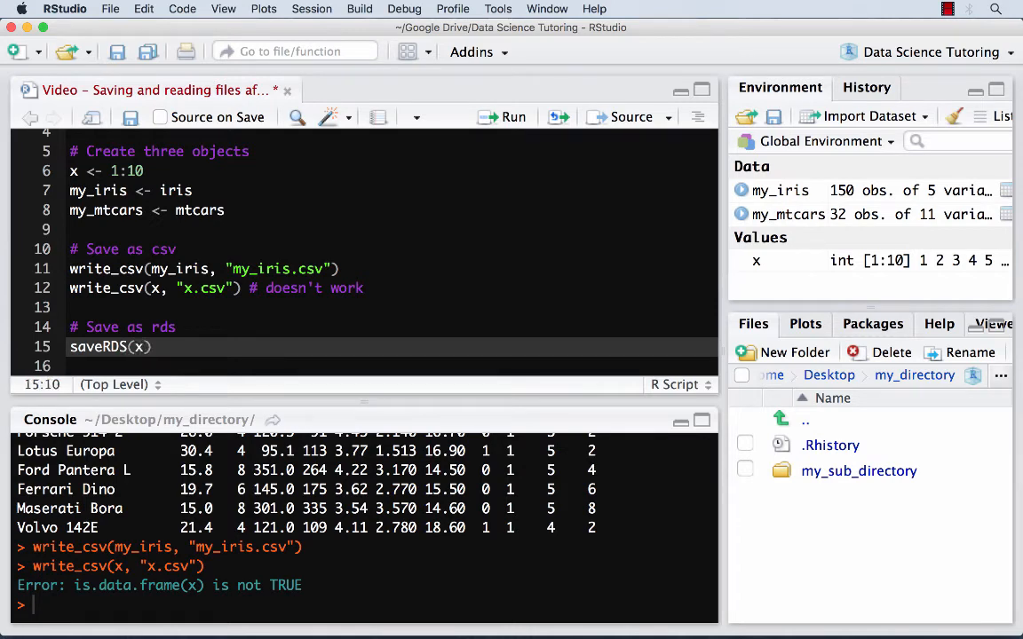
type(", \"\"")
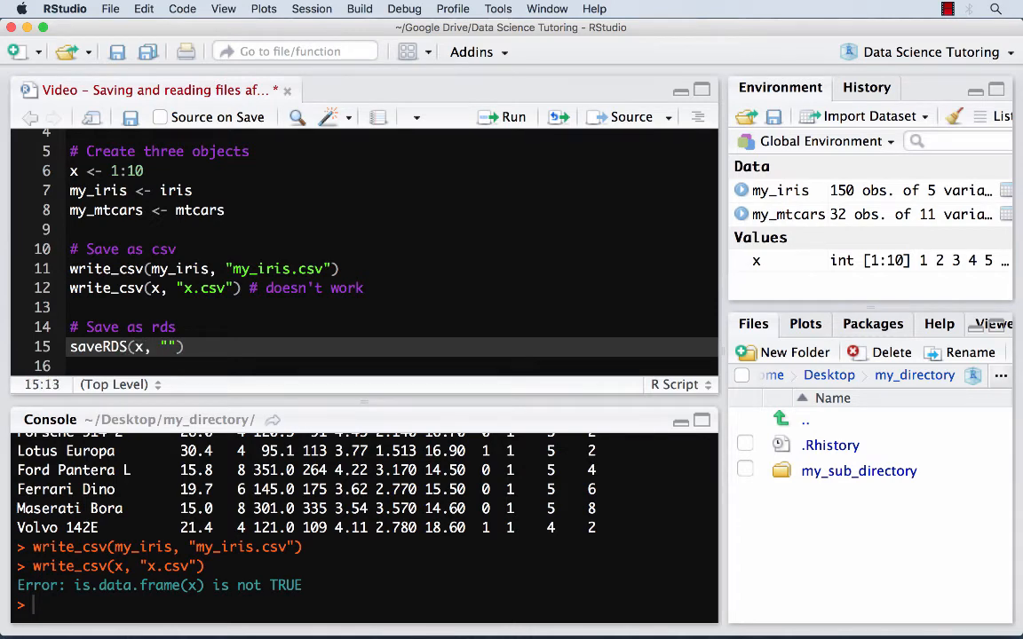
type("x.rds")
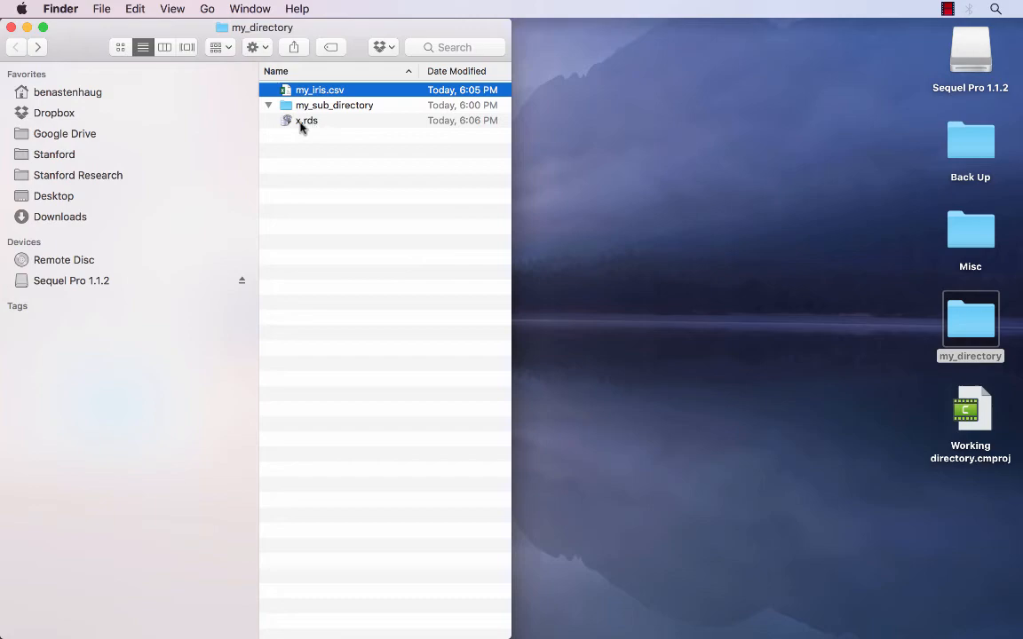
mouse_move(325, 131)
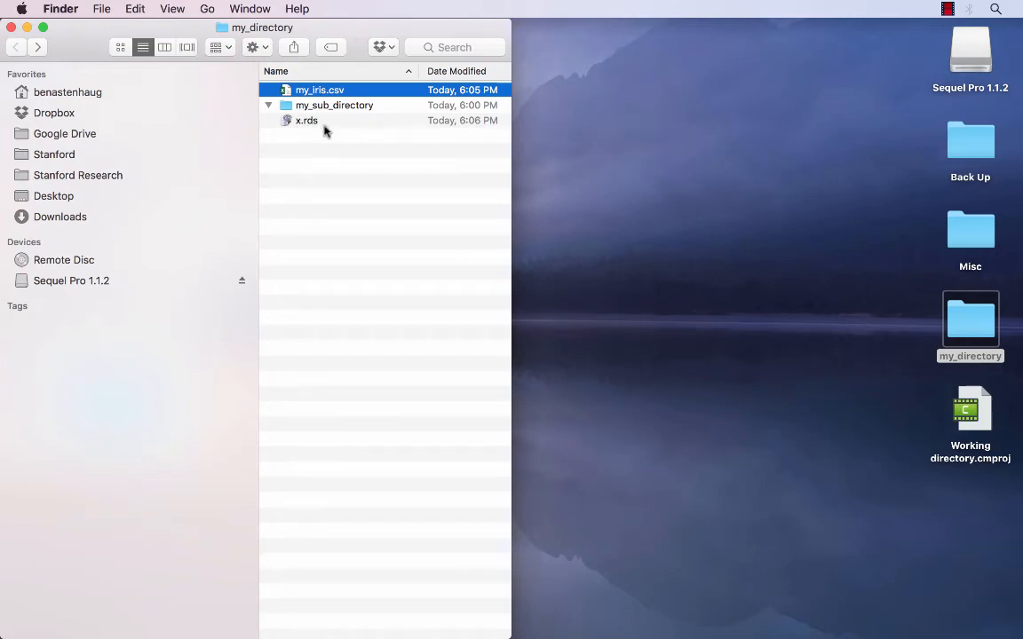
left_click(64, 8)
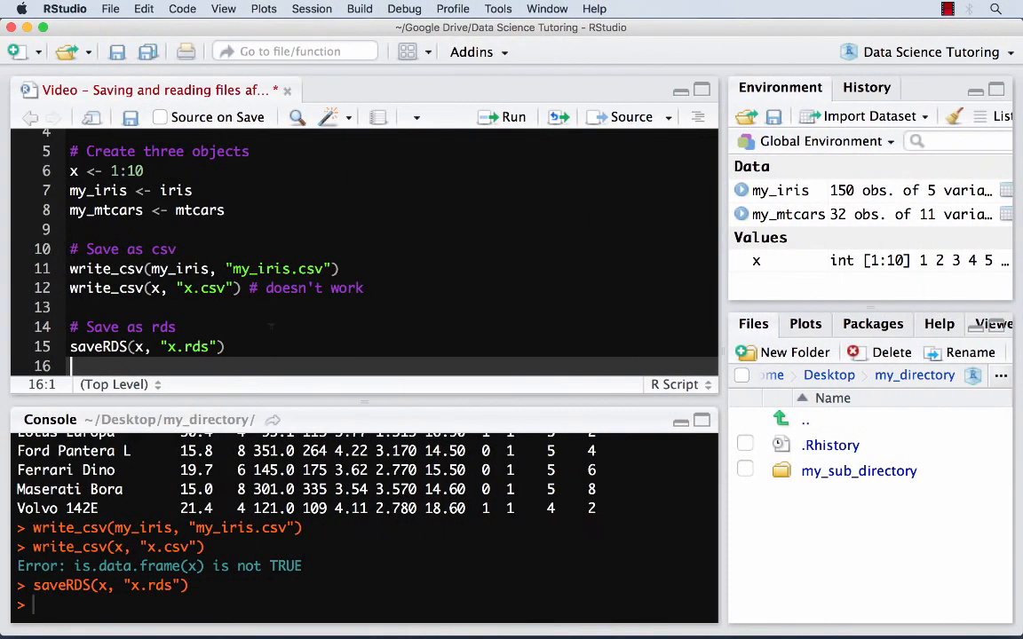
scroll("up", 3)
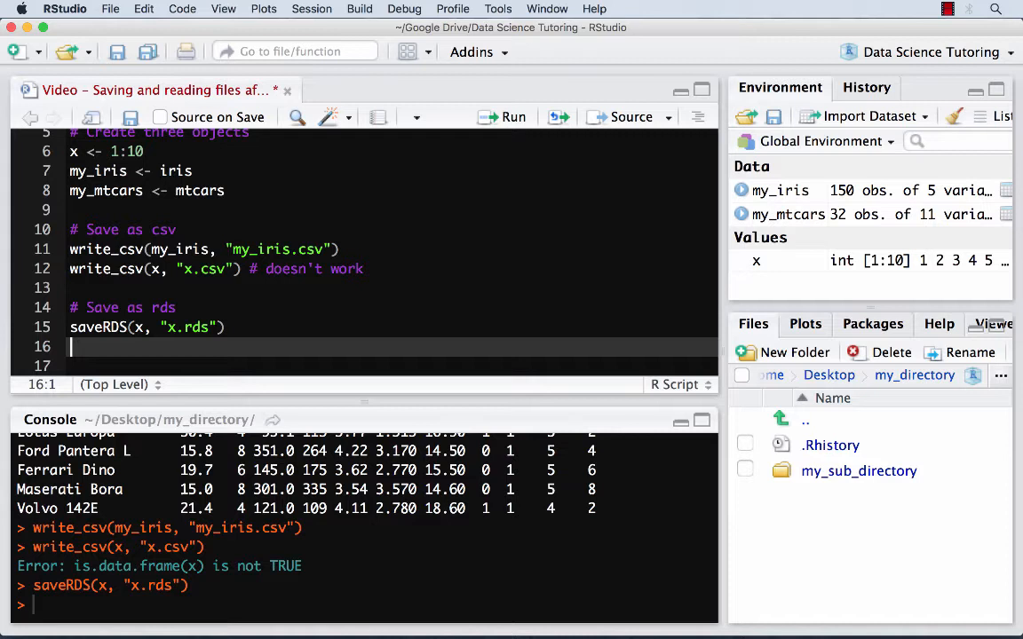
Read x.rds back with y <- readRDS("x.rds") and print x and y to compare
type("y <-")
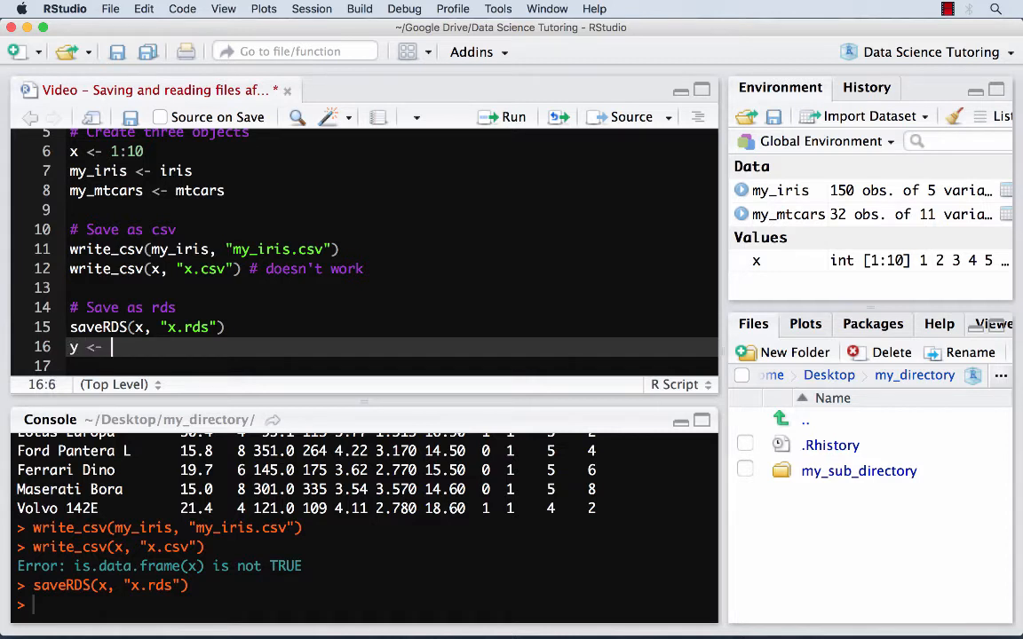
type("readR")
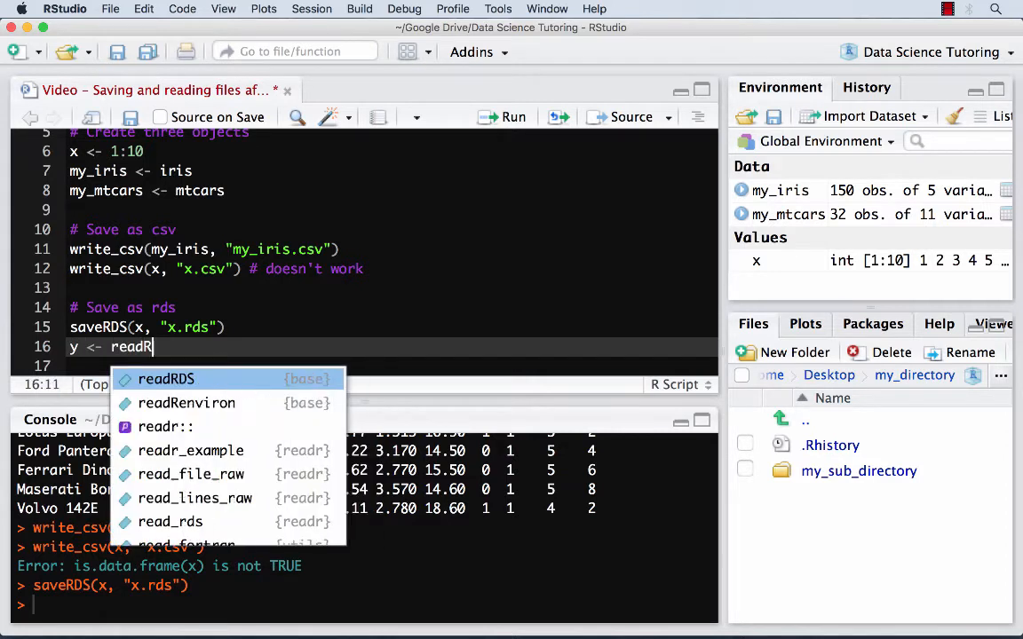
left_click(166, 380)
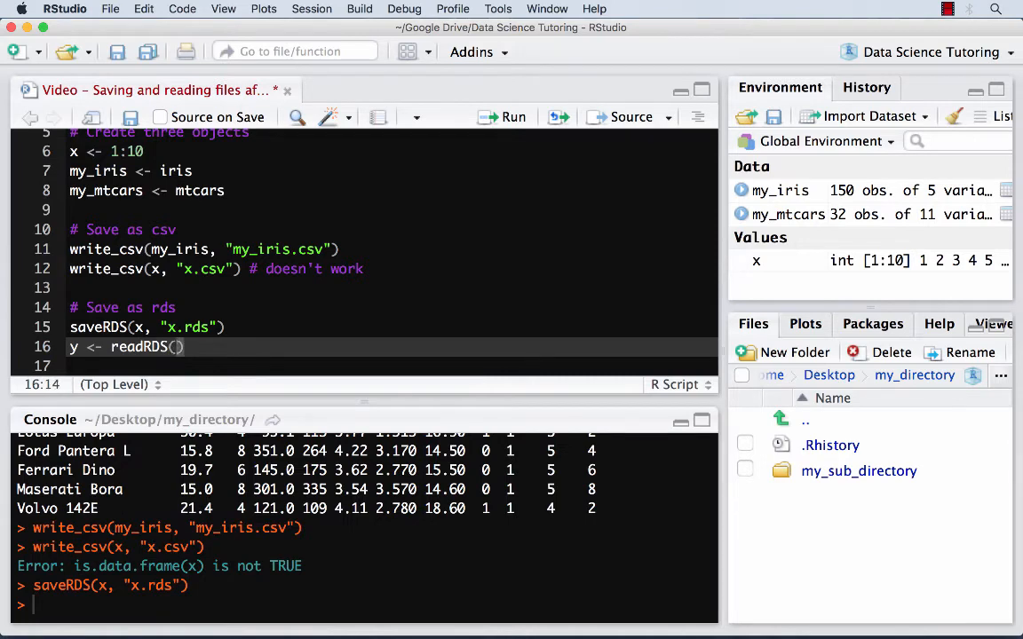
type("\"\"")
left_click(389, 366)
type("x")
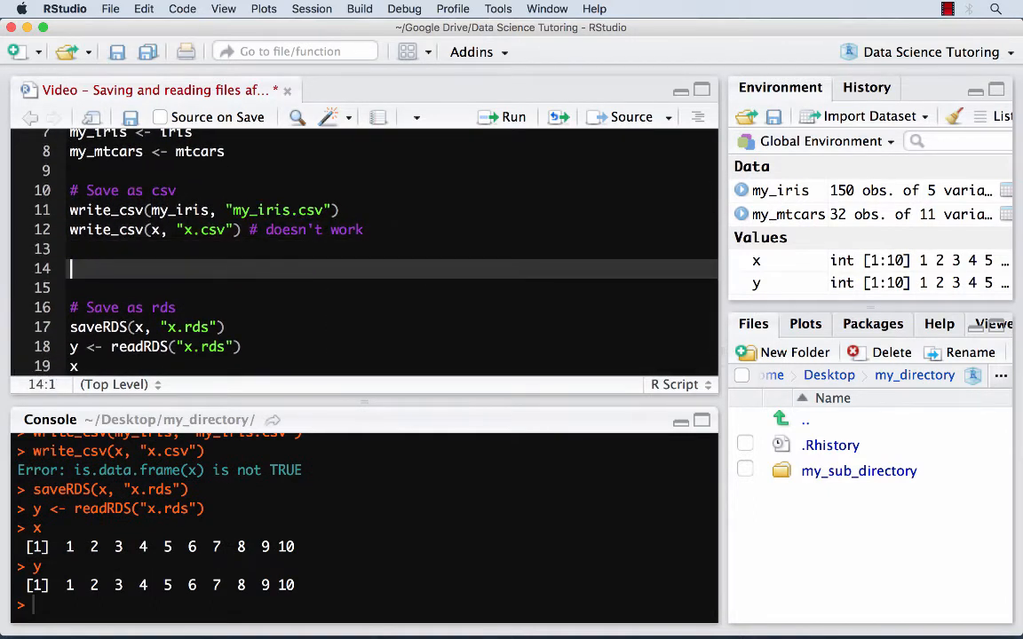
Read the CSV back with my_iris <- read_csv("my_iris.csv") and run it
type("read_csv(\"iris_cs")
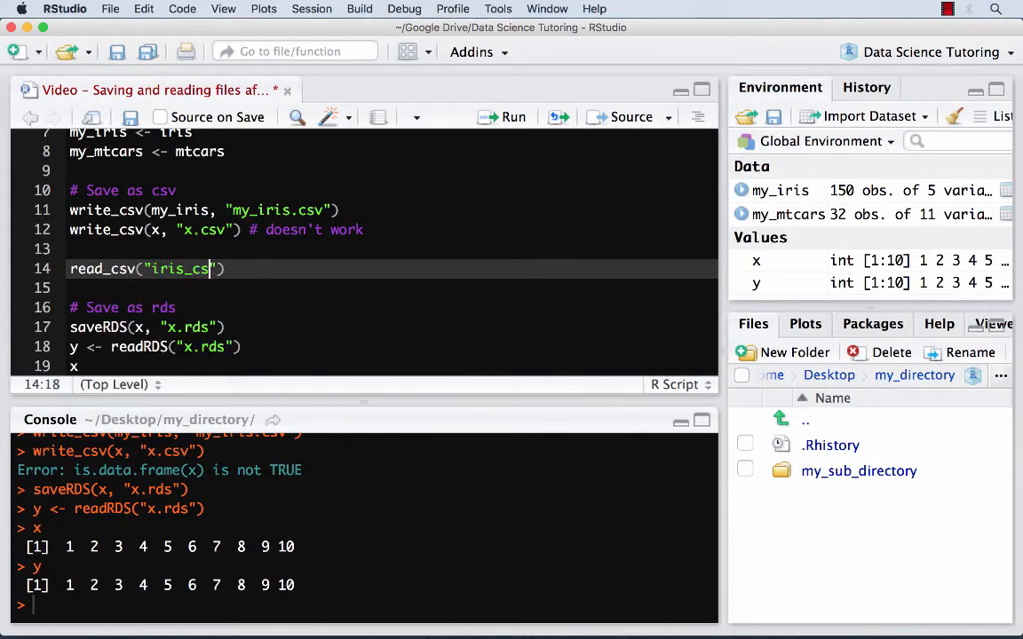
key("backspace")
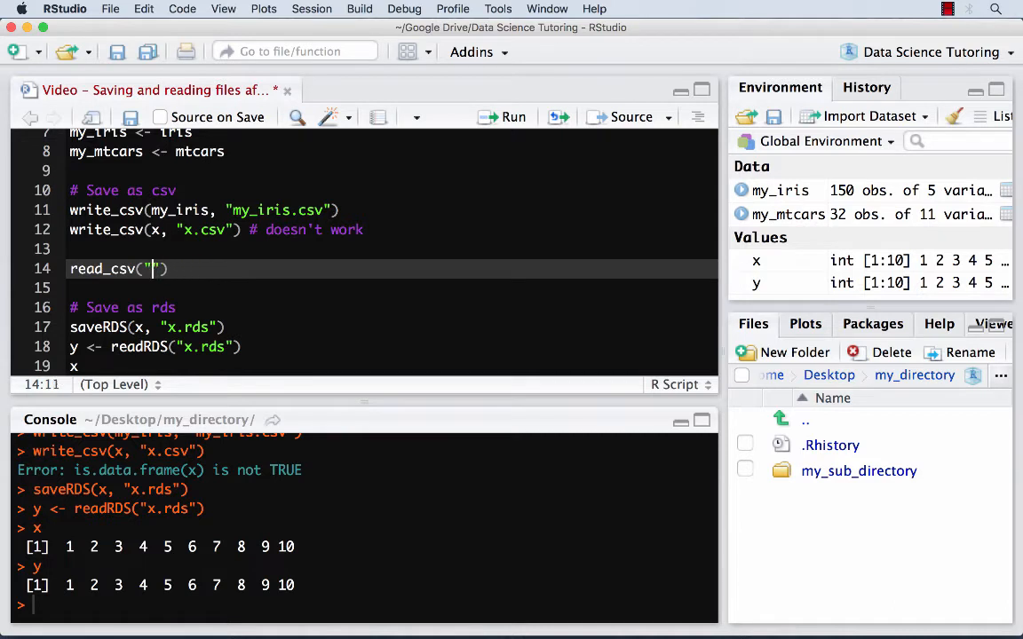
type("my_iris.")
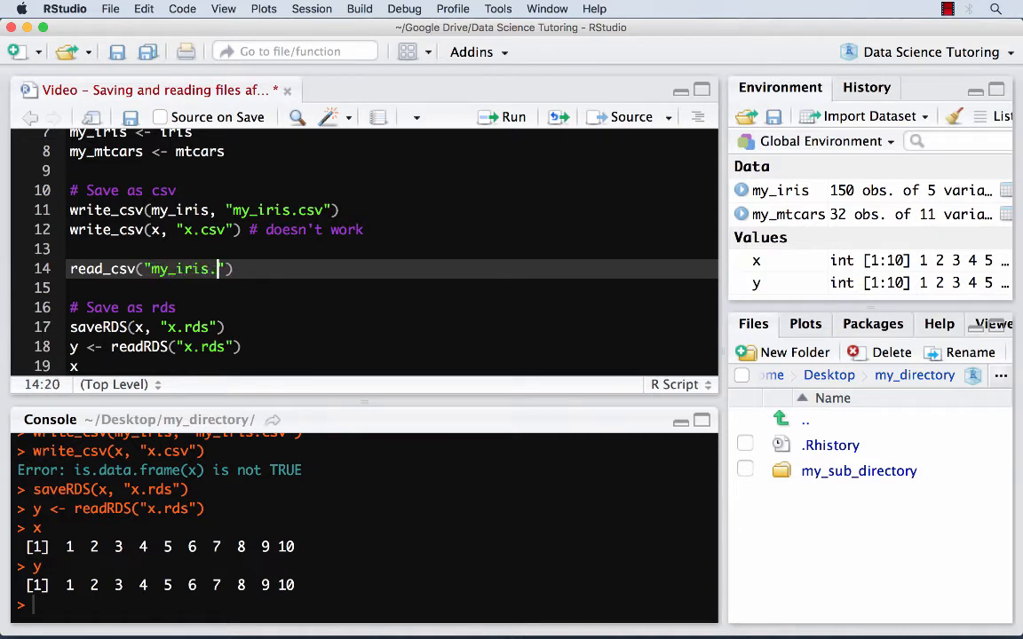
type("my_iris <-")
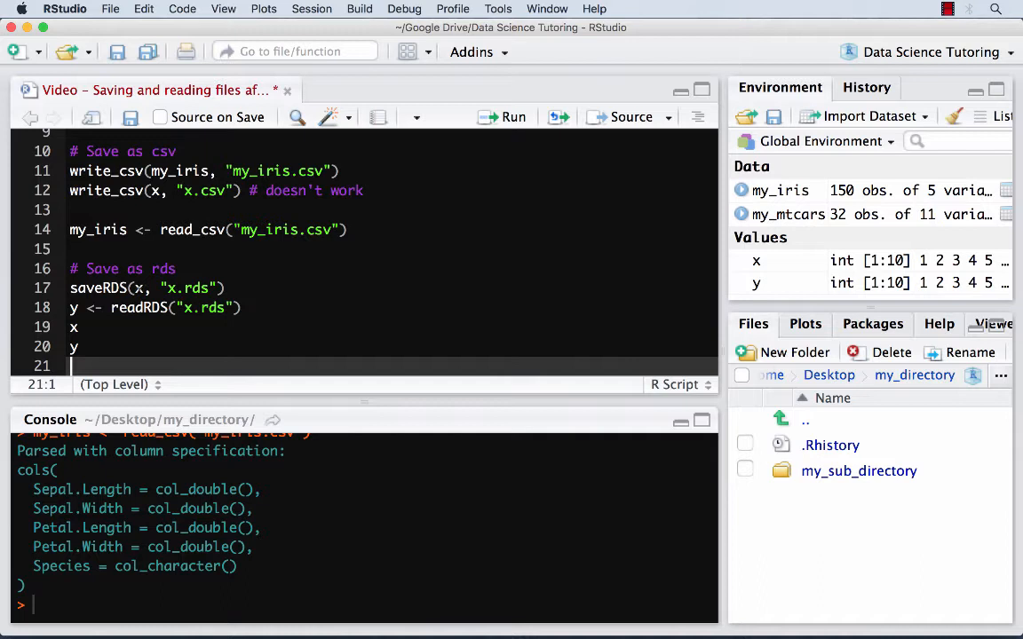
mouse_move(788, 211)
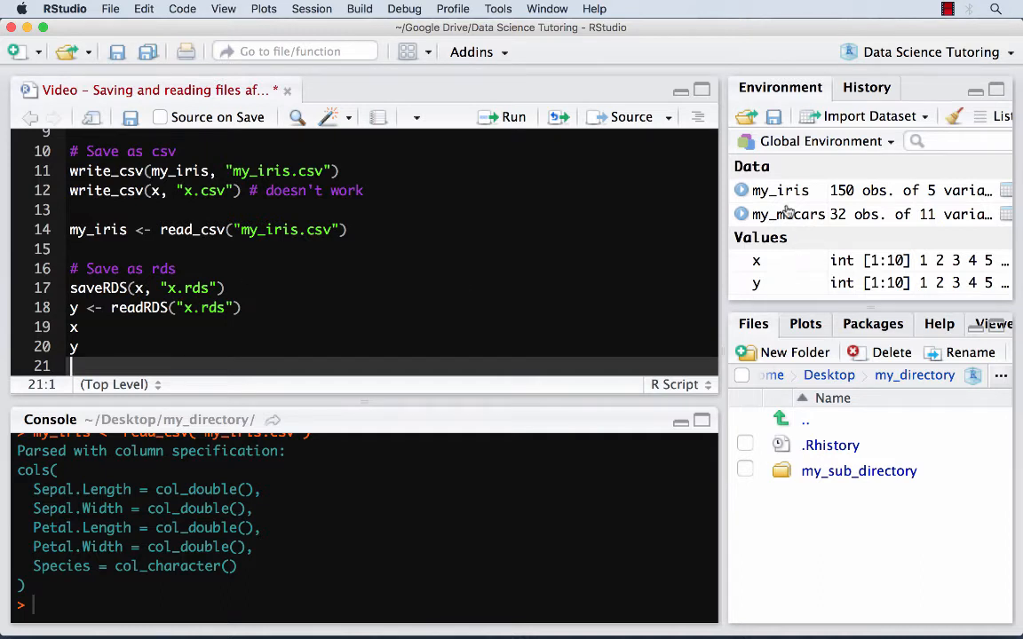
mouse_move(768, 217)
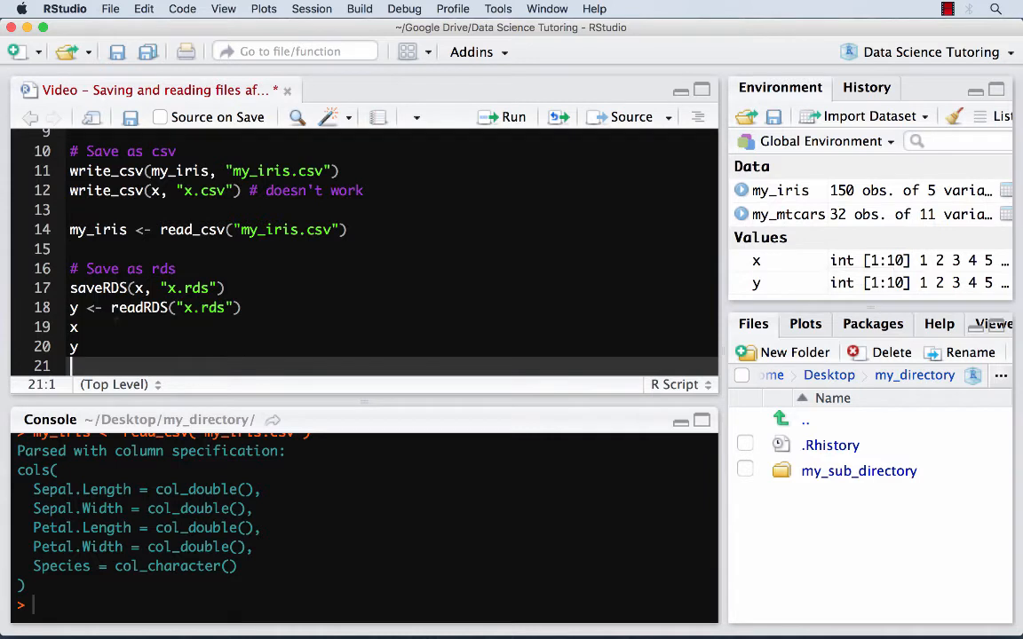
mouse_move(711, 196)
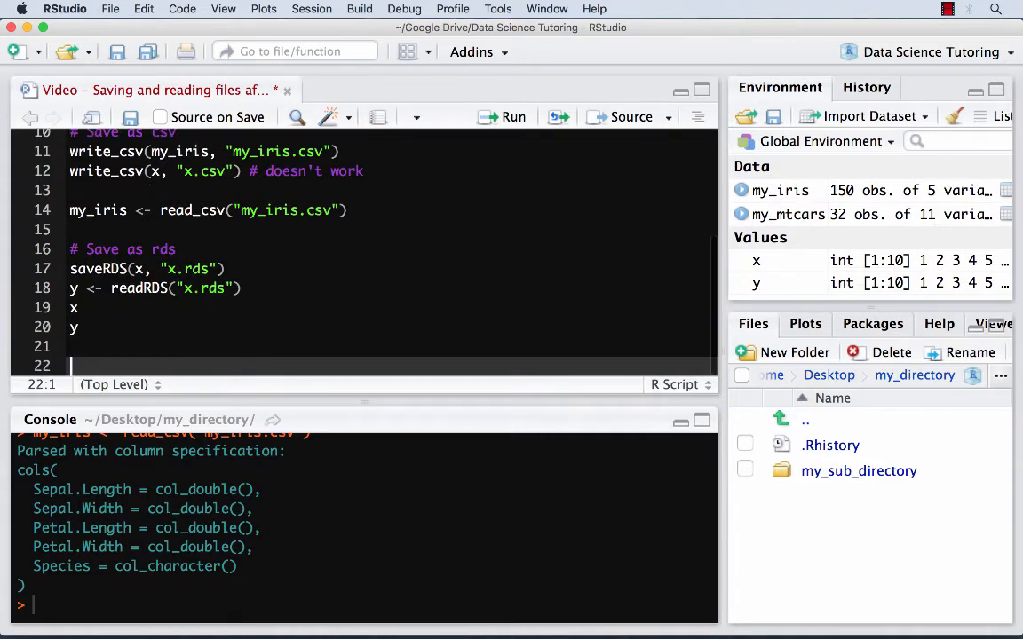
Add the comment '# Save everything (all objects)'
type("#")
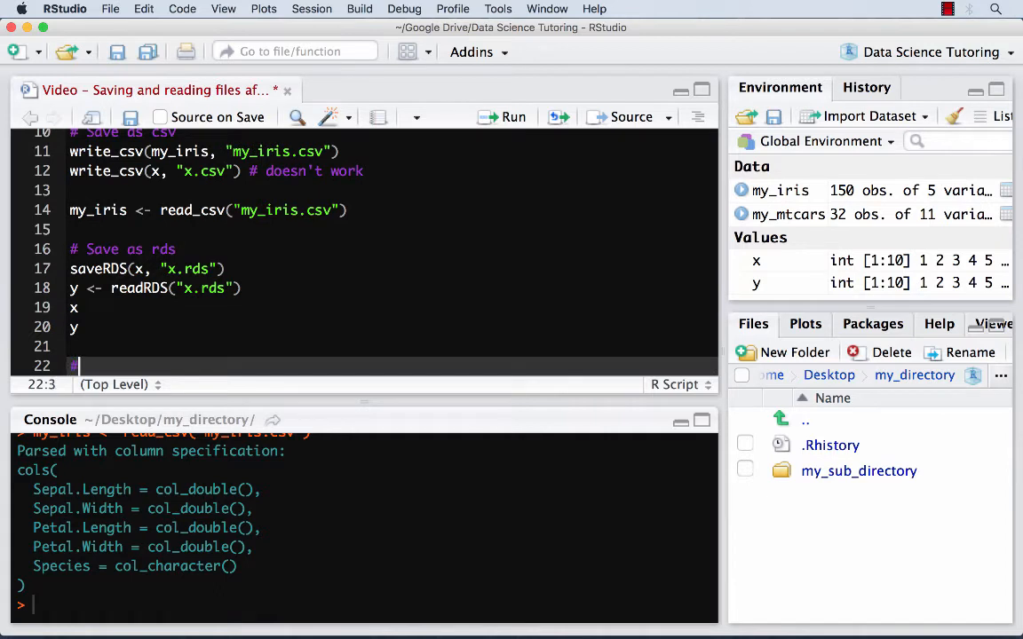
type("# Save everything")
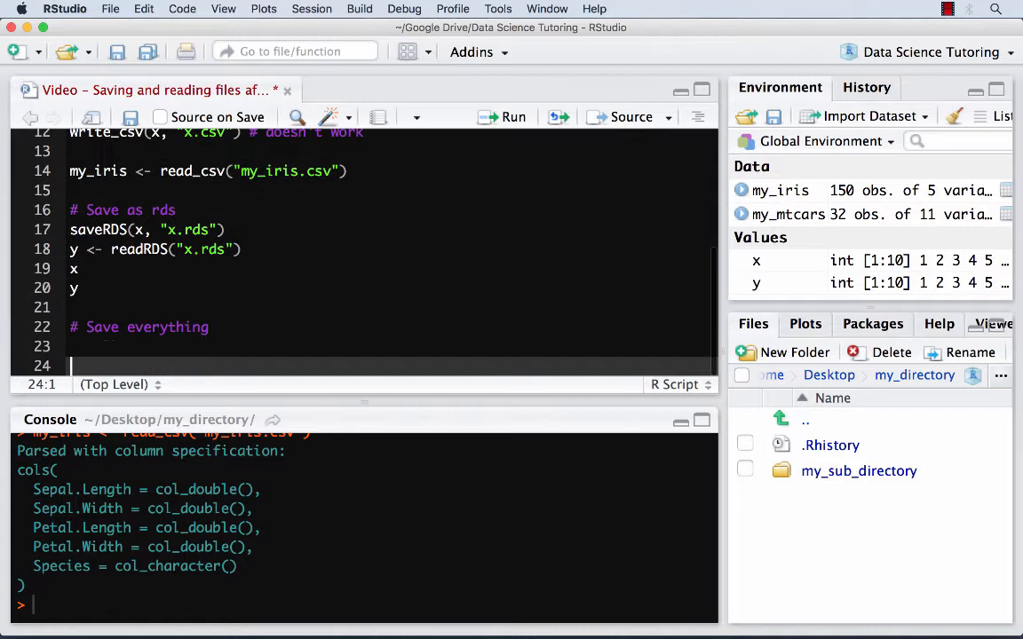
left_click(217, 326)
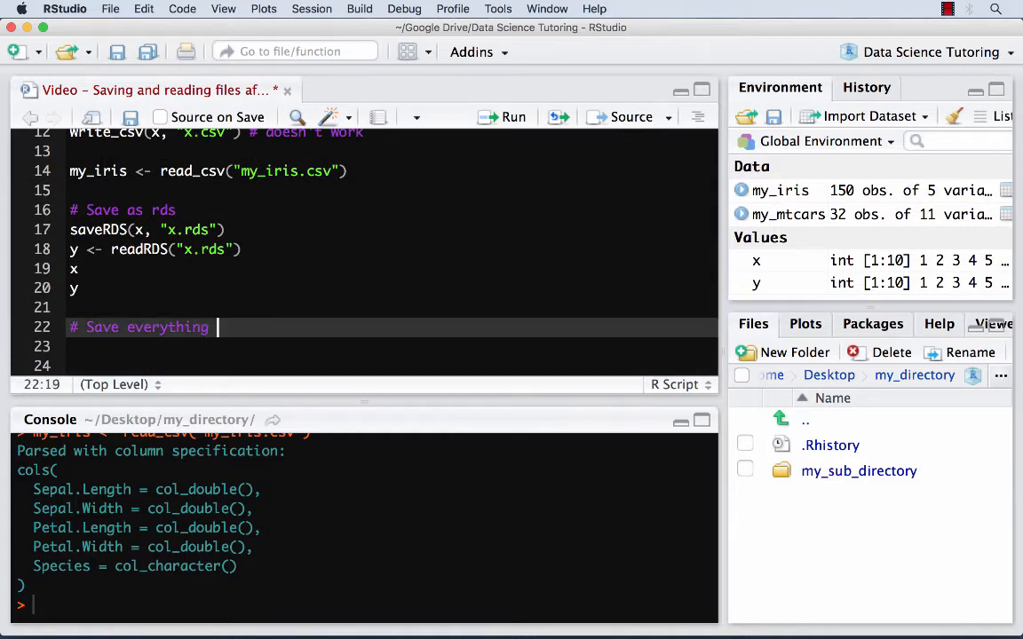
type("(all objects)")
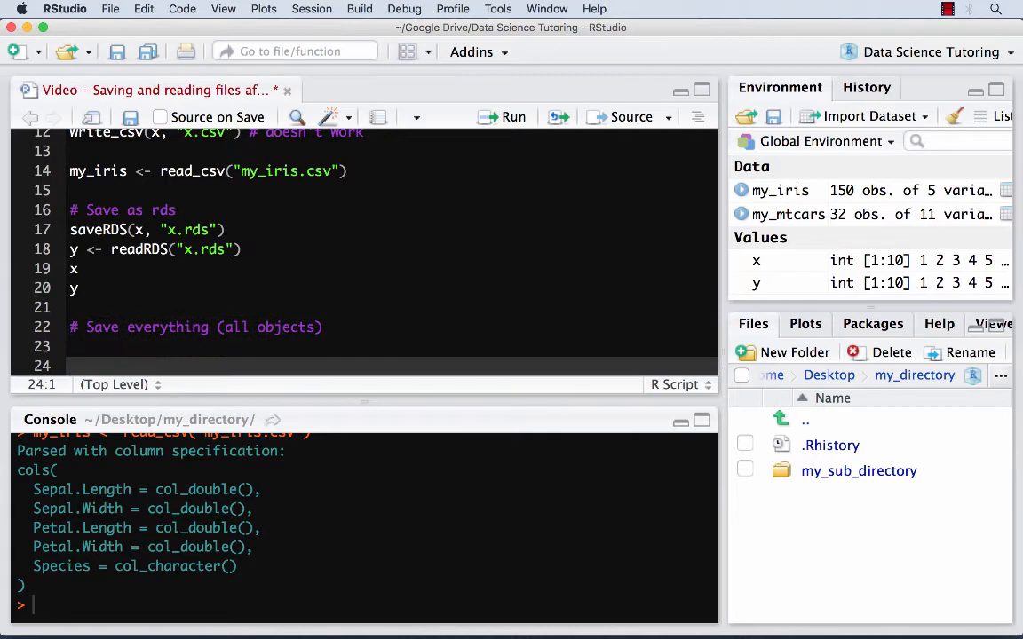
Save the whole workspace with save.image("everything.Rdata") and run it
type("sa")
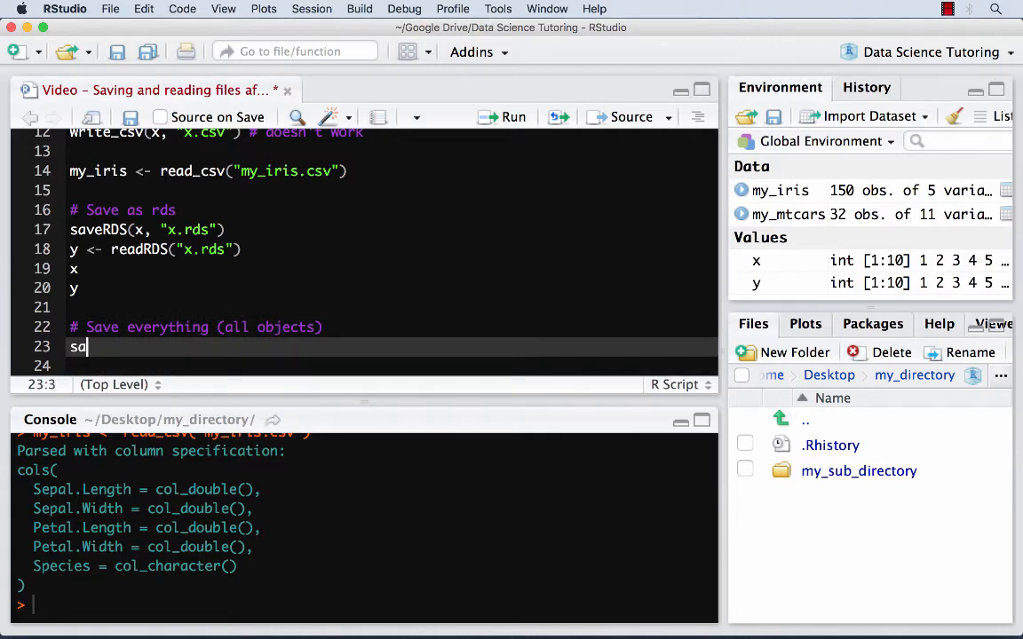
type("ve.image()")
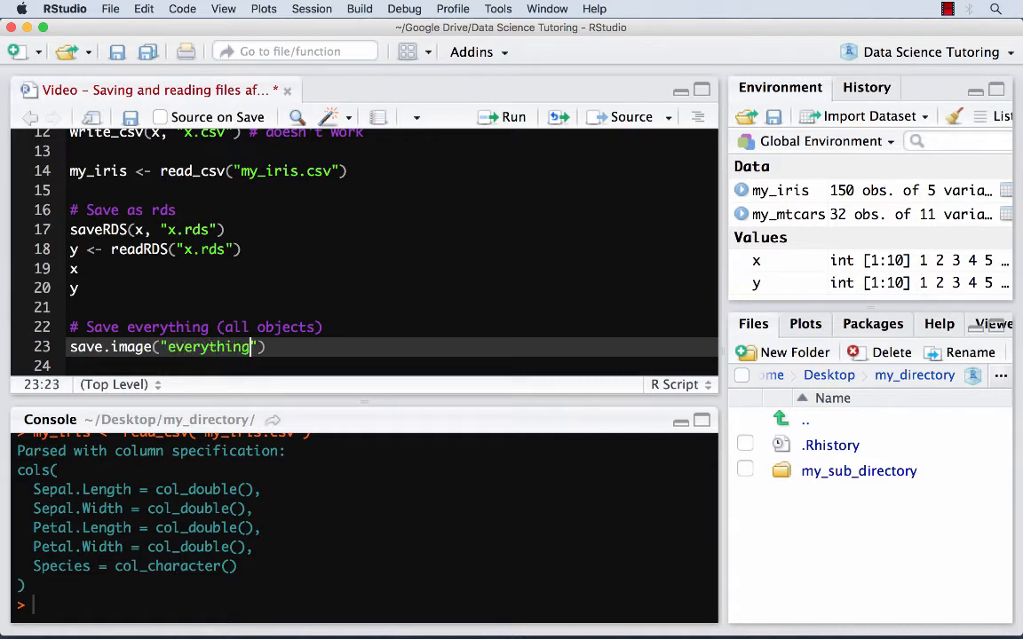
type(".Rdata")
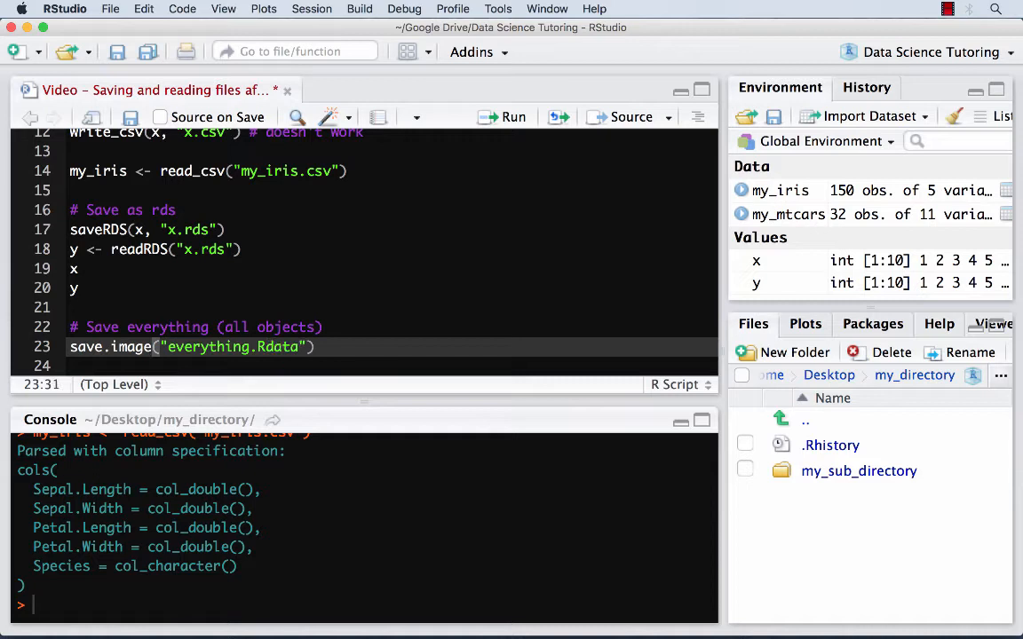
left_click(314, 346)
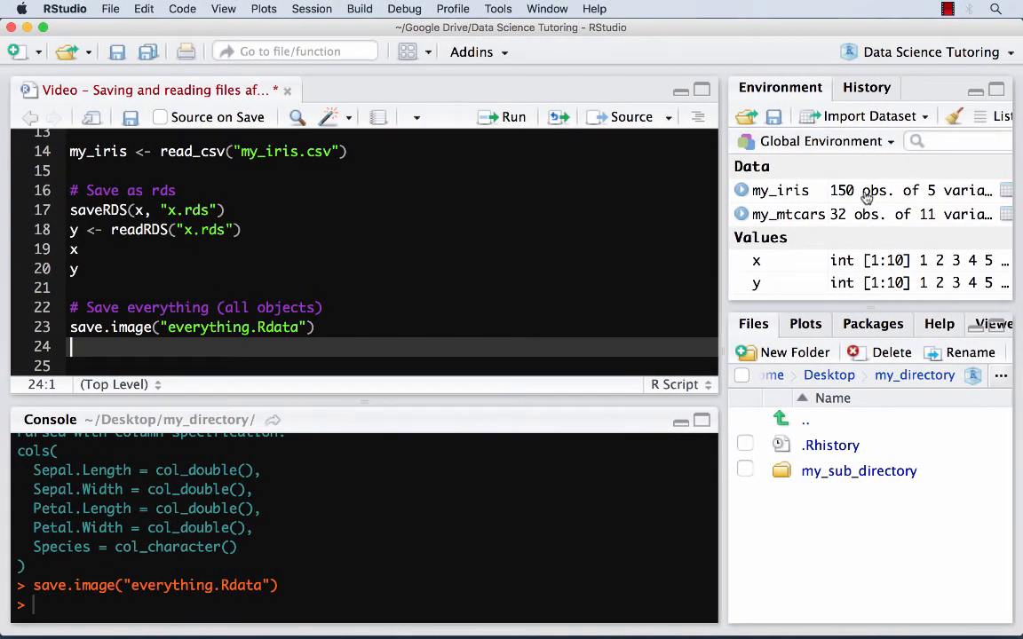
mouse_move(773, 213)
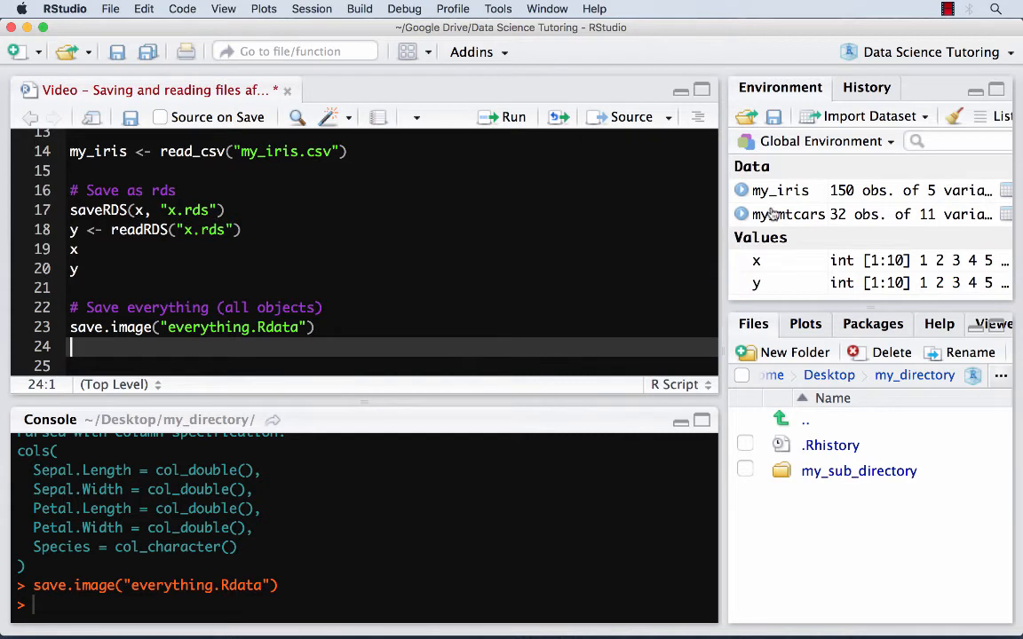
mouse_move(789, 220)
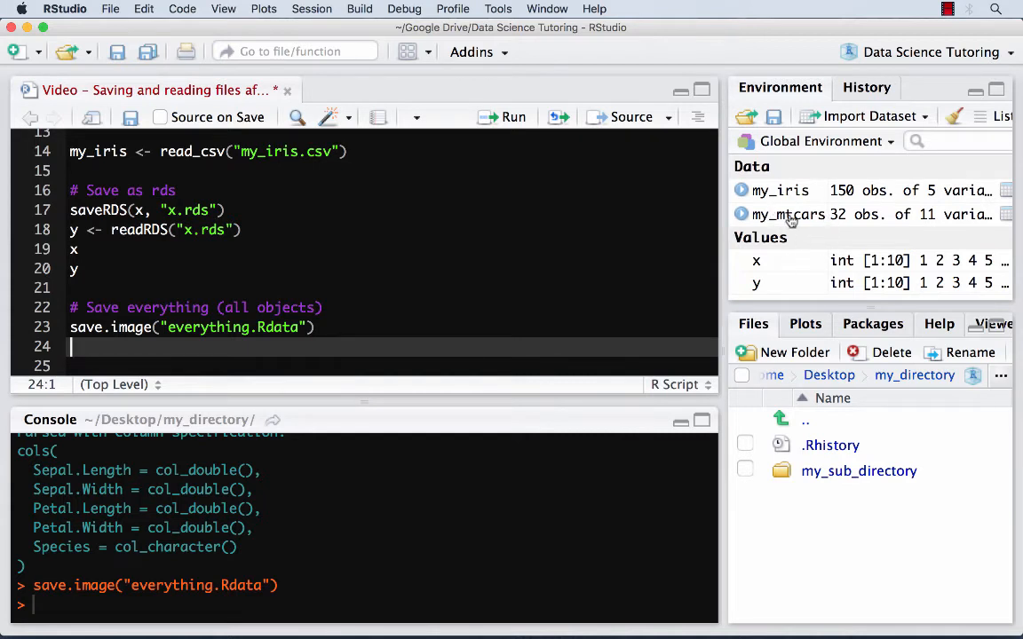
mouse_move(789, 213)
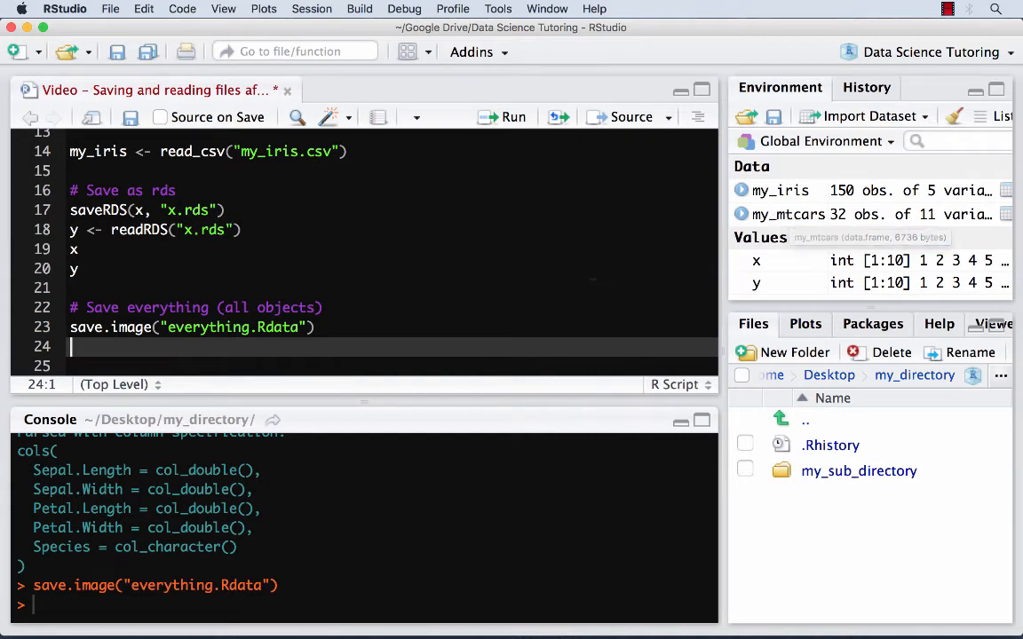
mouse_move(597, 284)
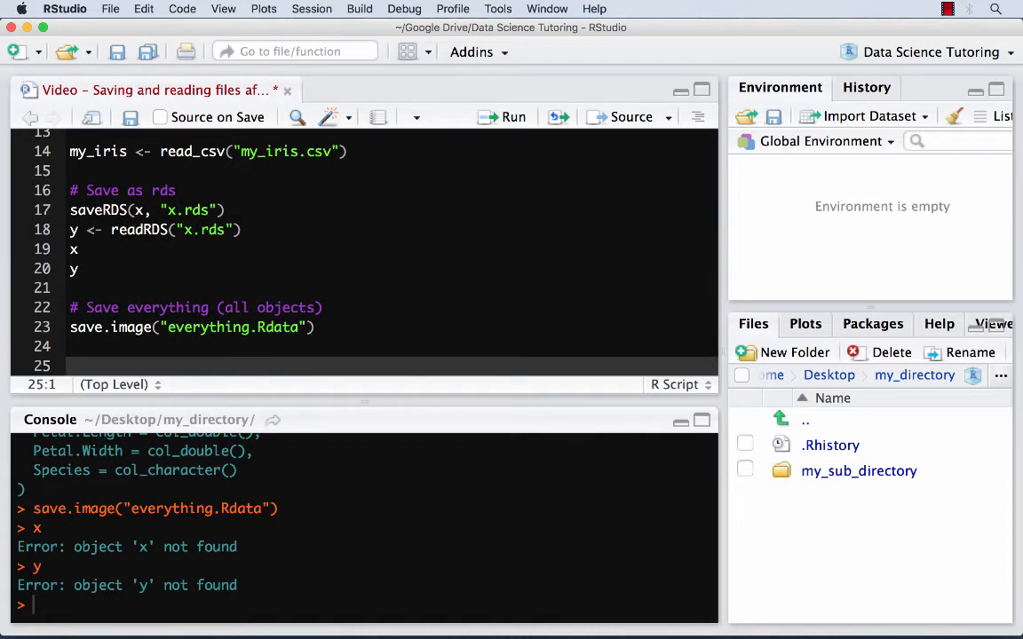
Run load("everything.Rdata") so my_iris, my_mtcars, x and y reappear in the Environment pane
type("load")
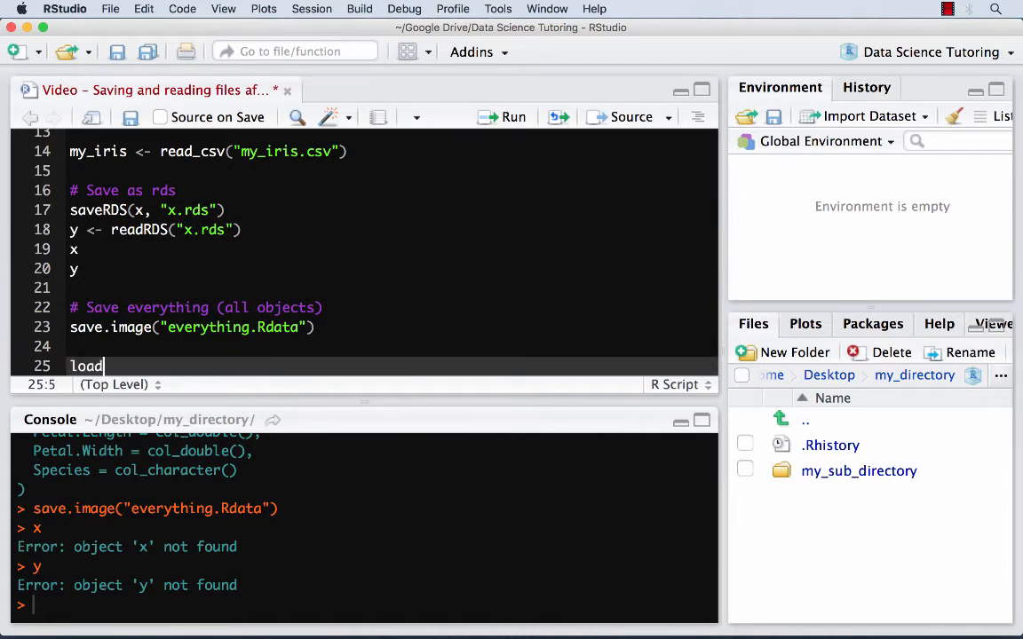
type("()")
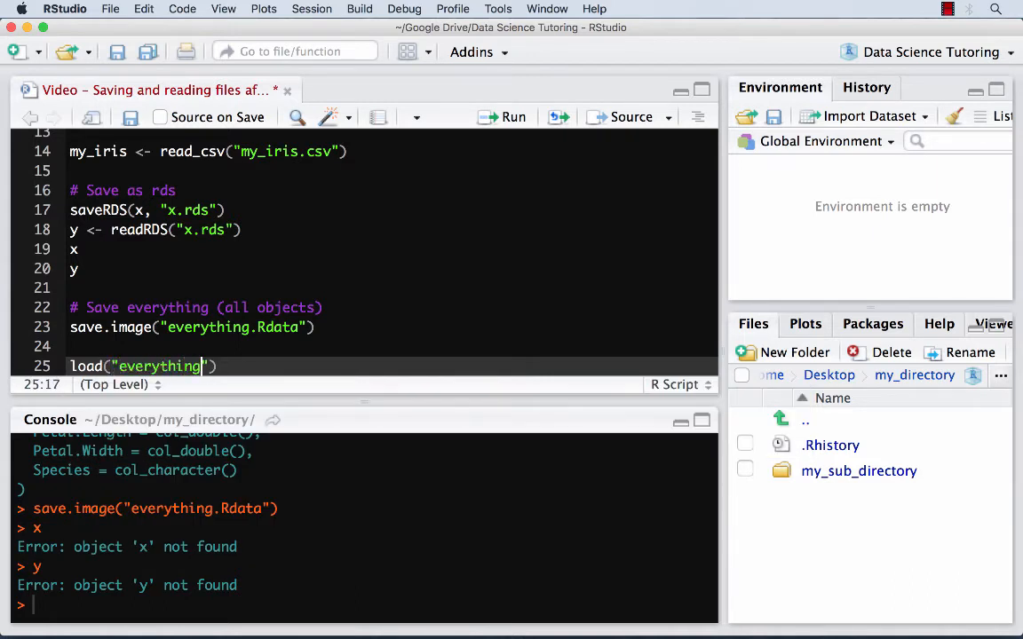
type(".Rdata")
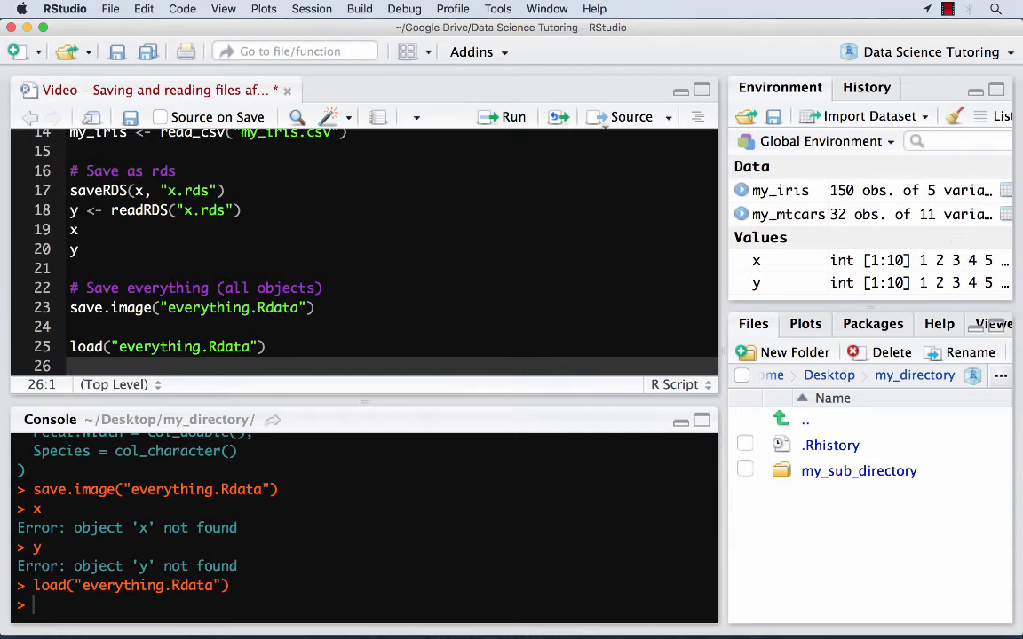
scroll("up", 3)
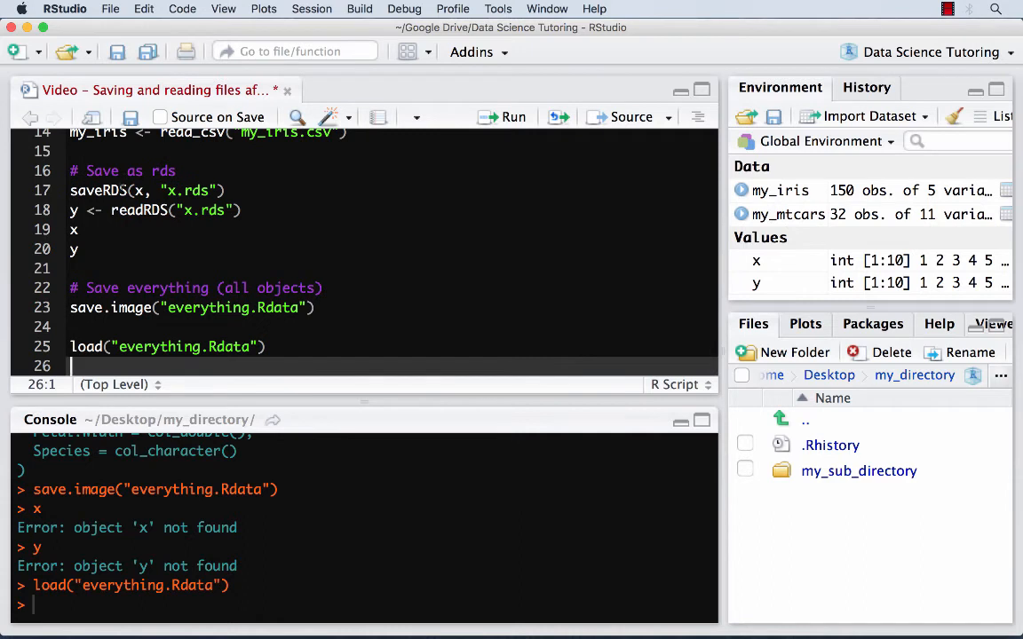
scroll("up", 3)
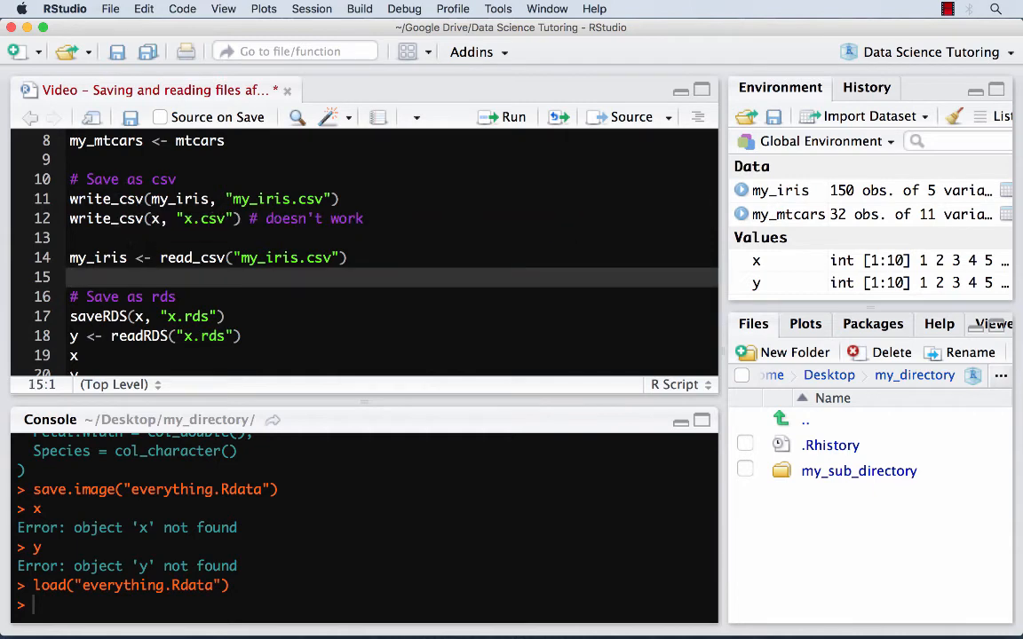
Comment that write_csv()/read_csv() handle one object flexibly, and start the 'One thing, just R:' note
scroll("down", 3)
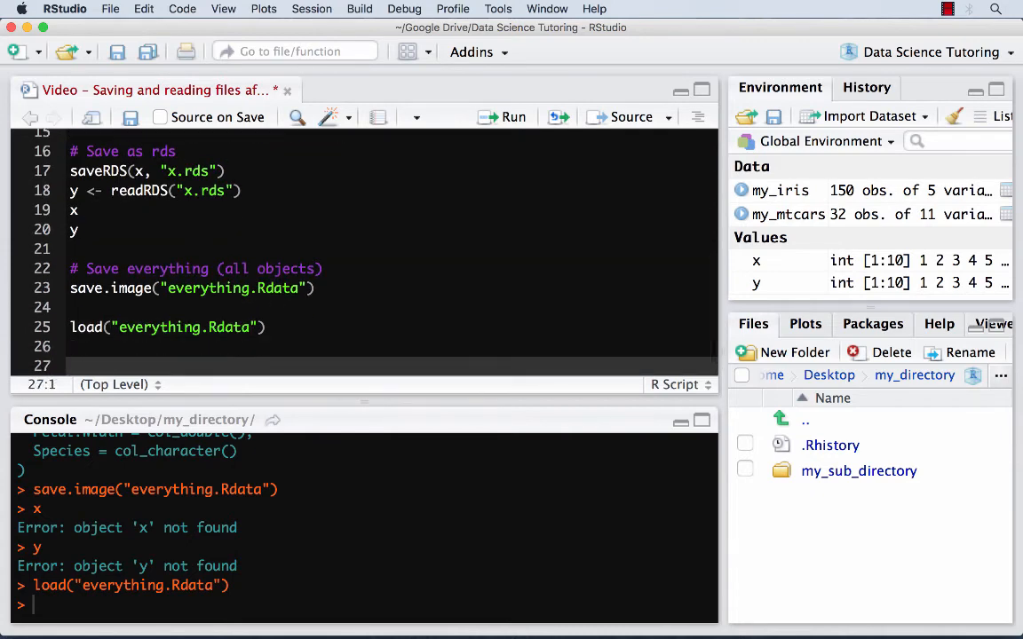
type("# One thing,")
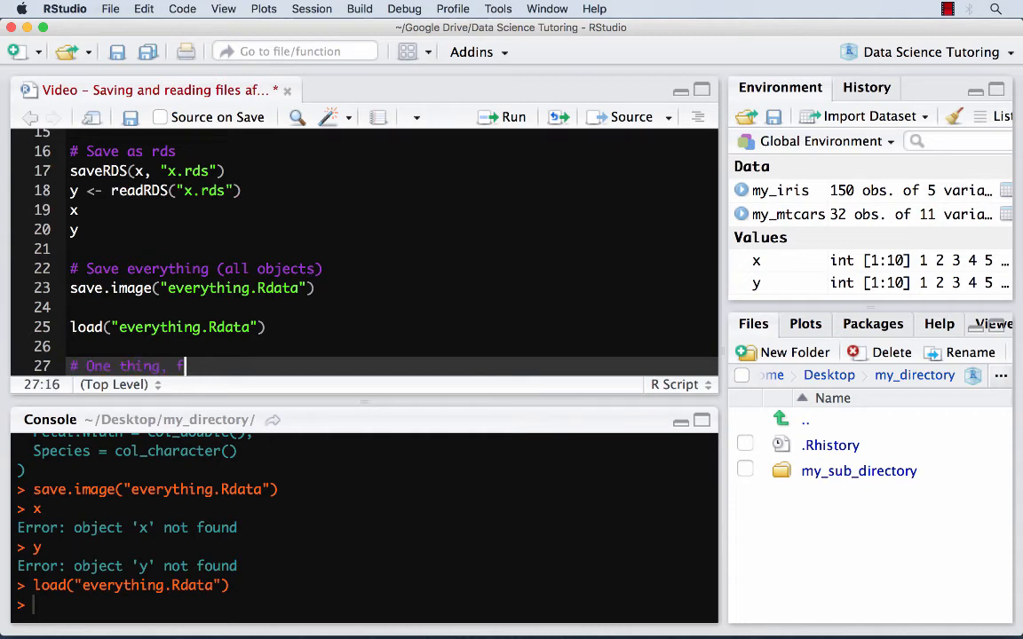
type("flexible: write_csv() and read_cs")
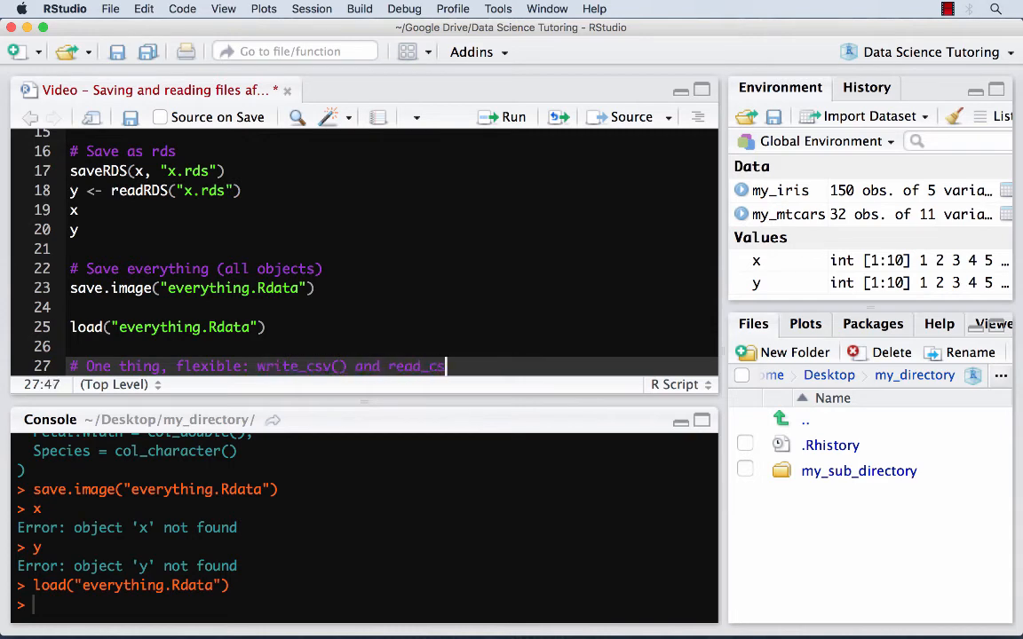
type("()")
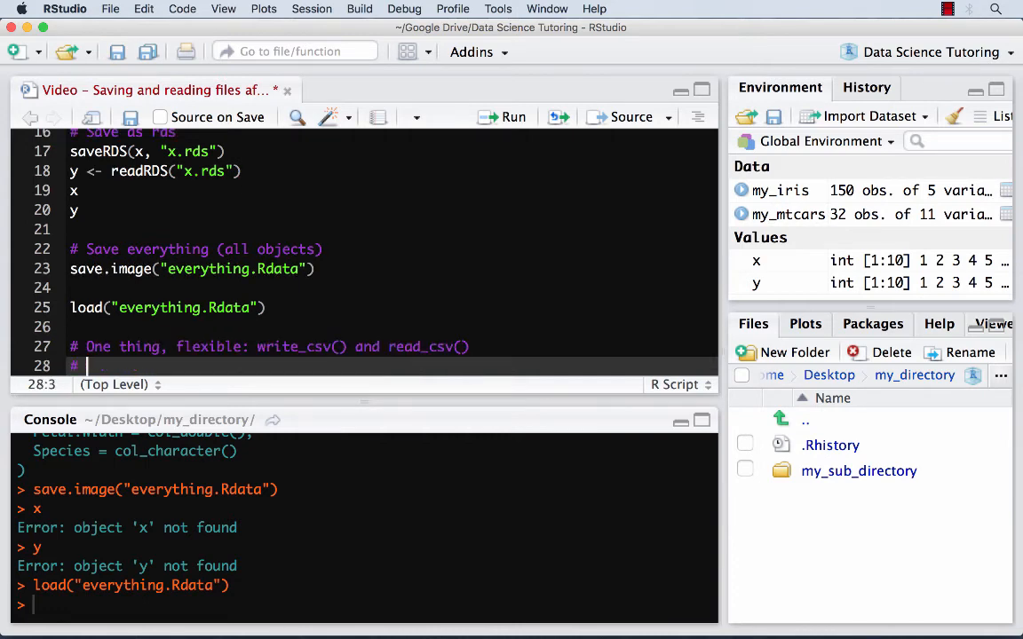
type("One thing, just R")
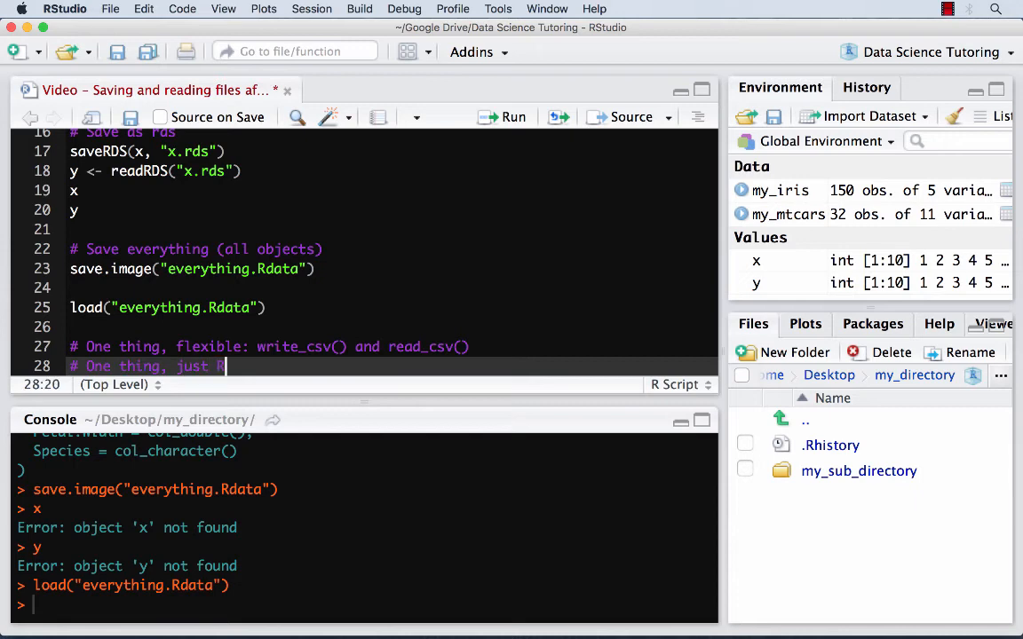
type(":")
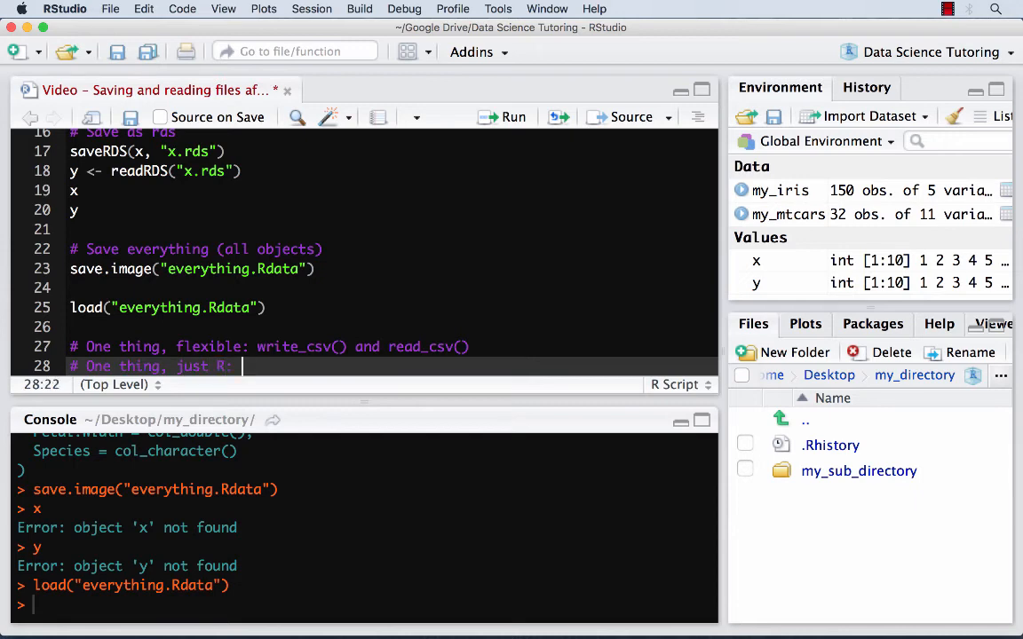
Finish the R-only note with saveRDS() and readRDS(), then clear the half-typed console command
scroll("up", 3)
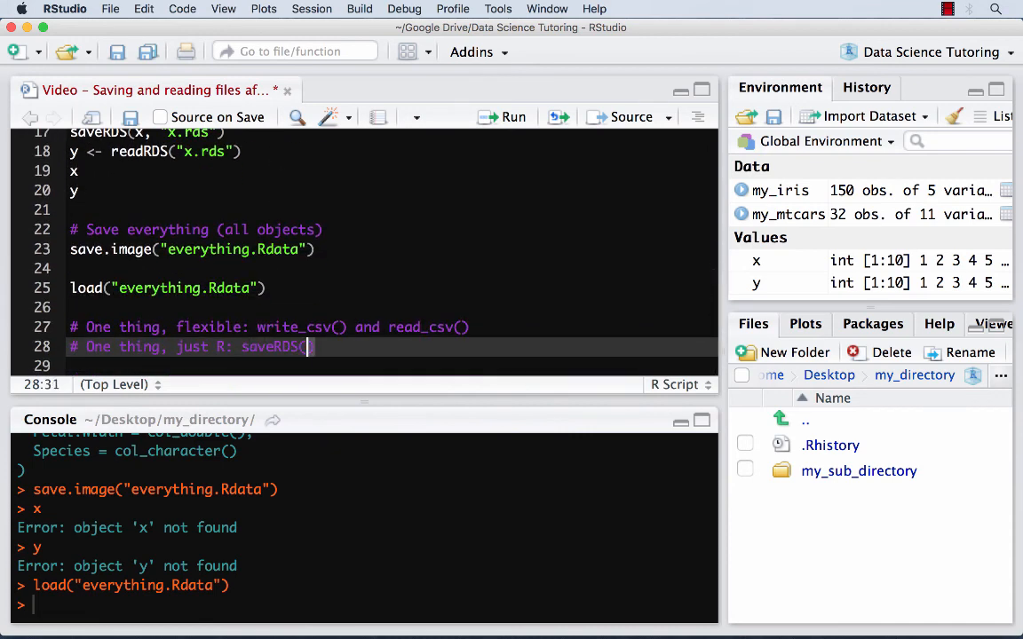
type(") and read(")
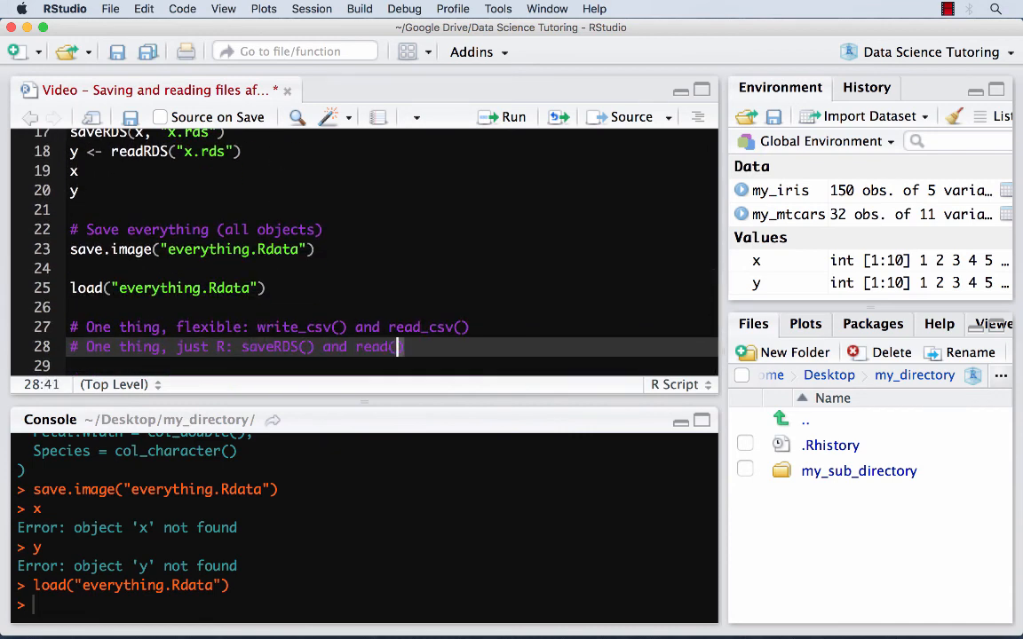
type("RDS()")
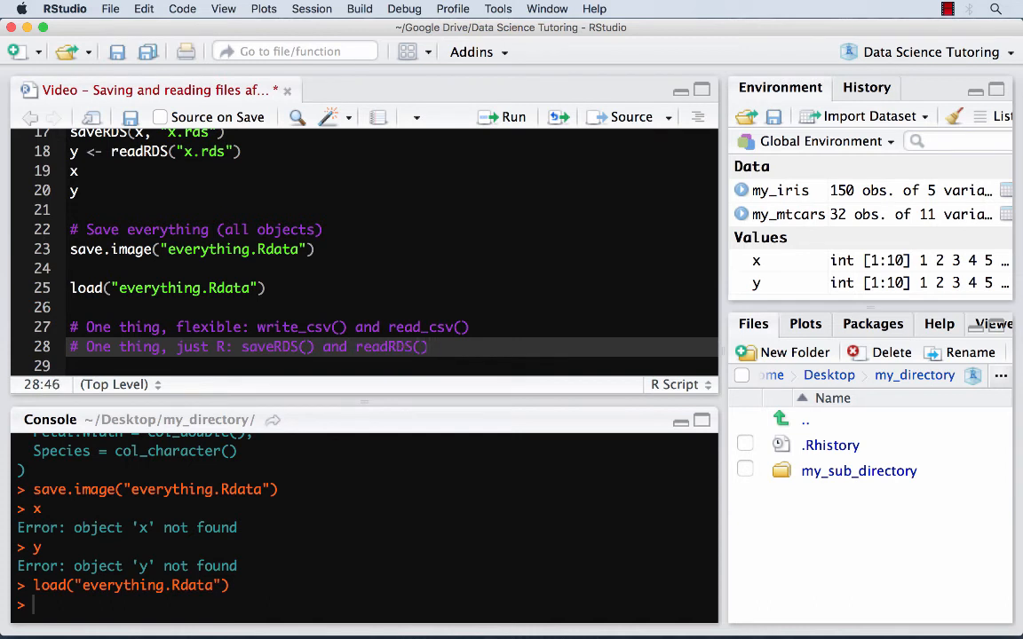
type("read_RDS")
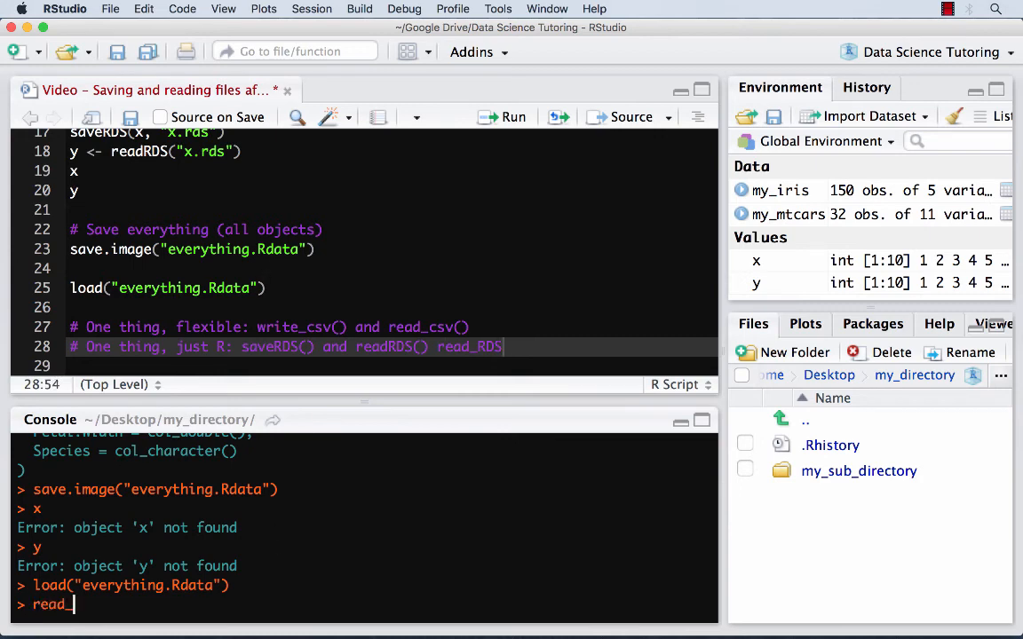
type("d")
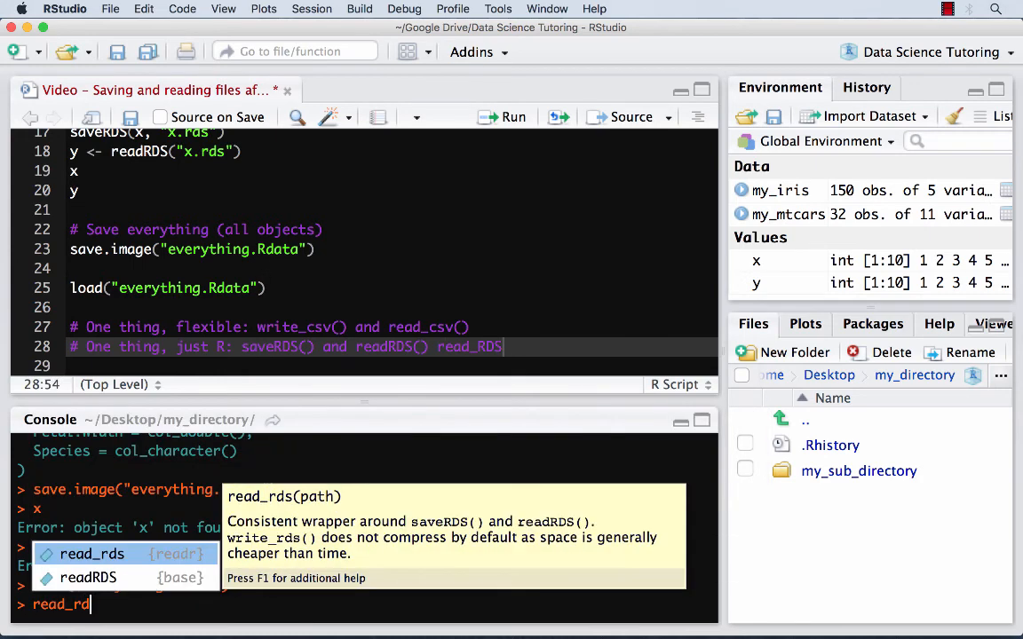
key("Return")
type("# Save everything")
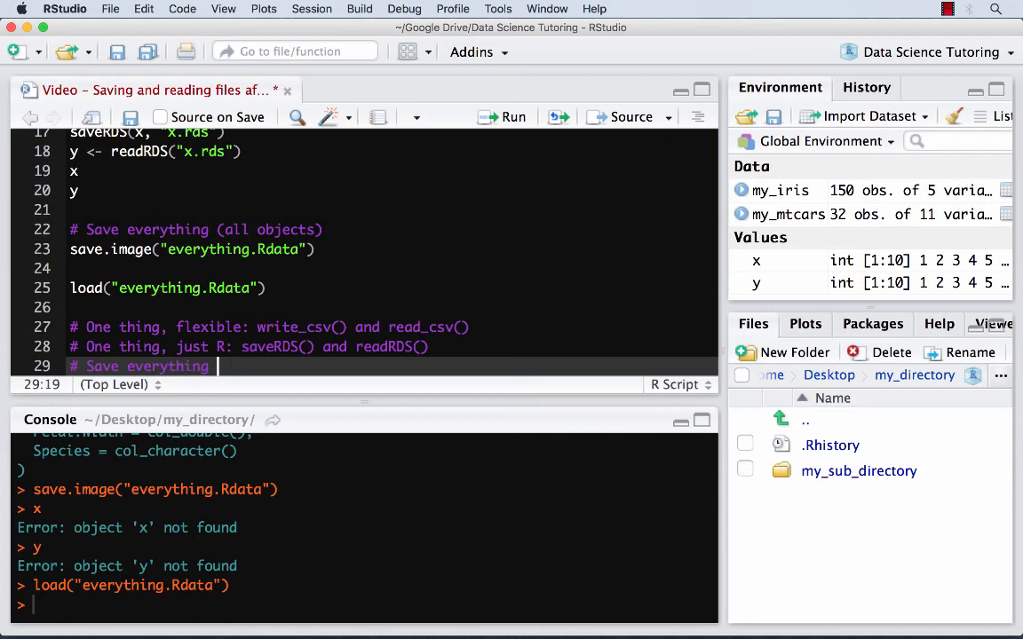
Write the '# Save everything save.image() and load()' comment and review the script from the top
type("save.image()")
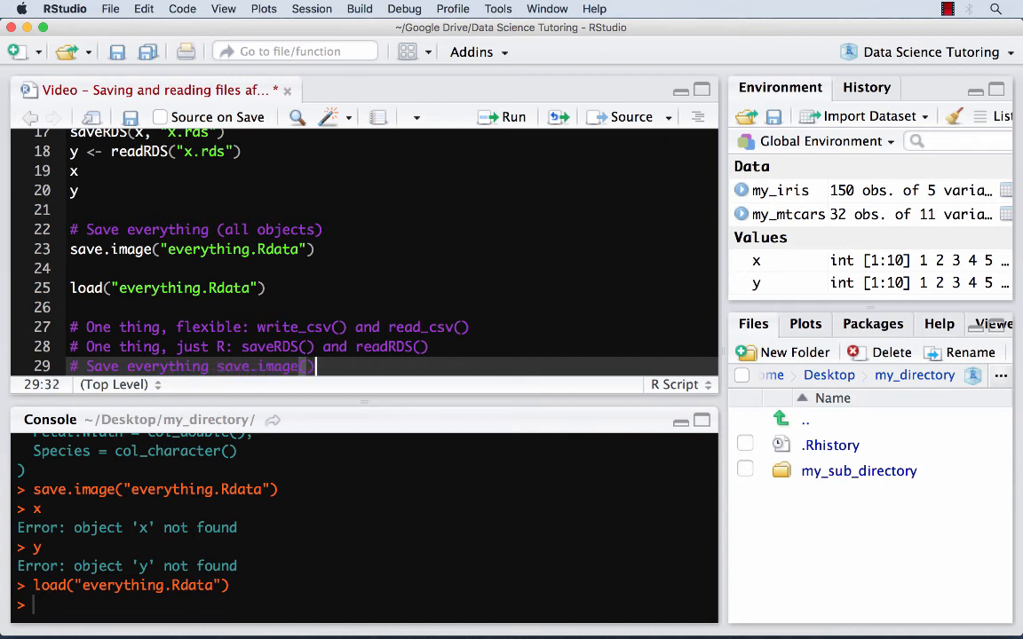
type("load(")
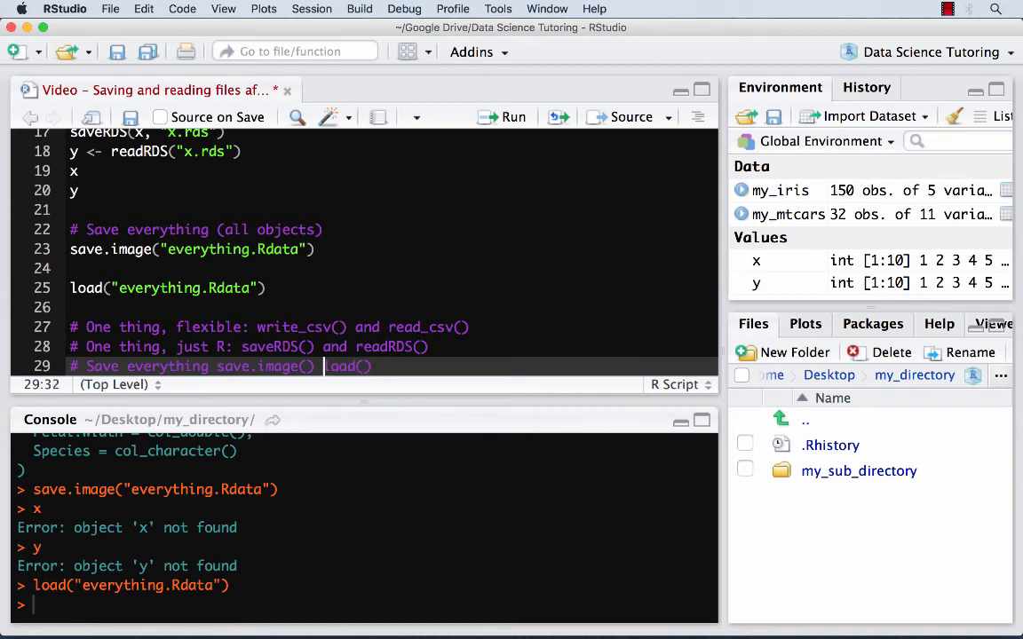
type("and")
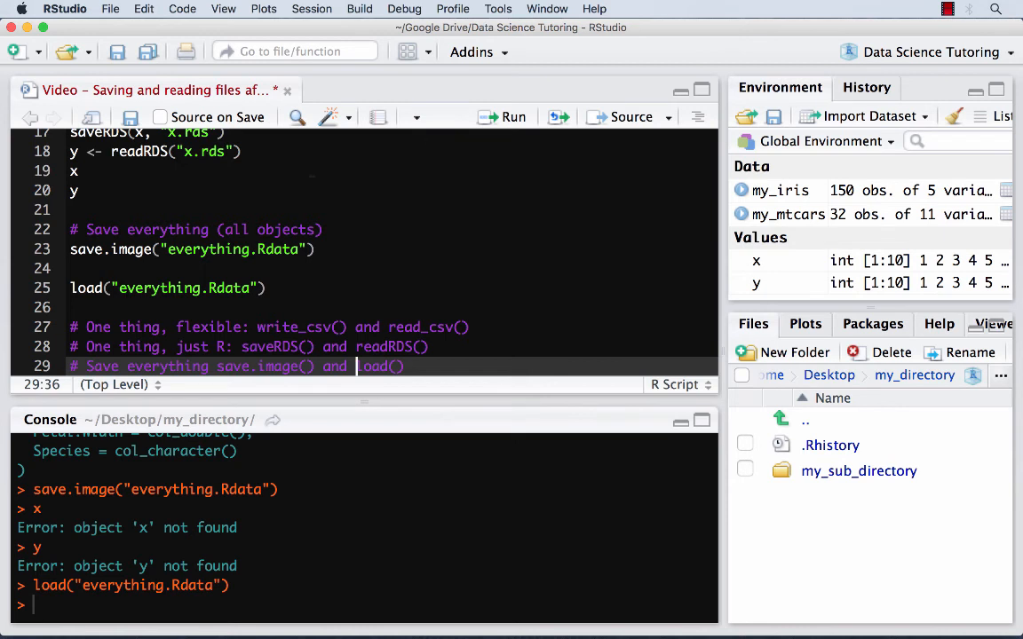
scroll("up", 3)
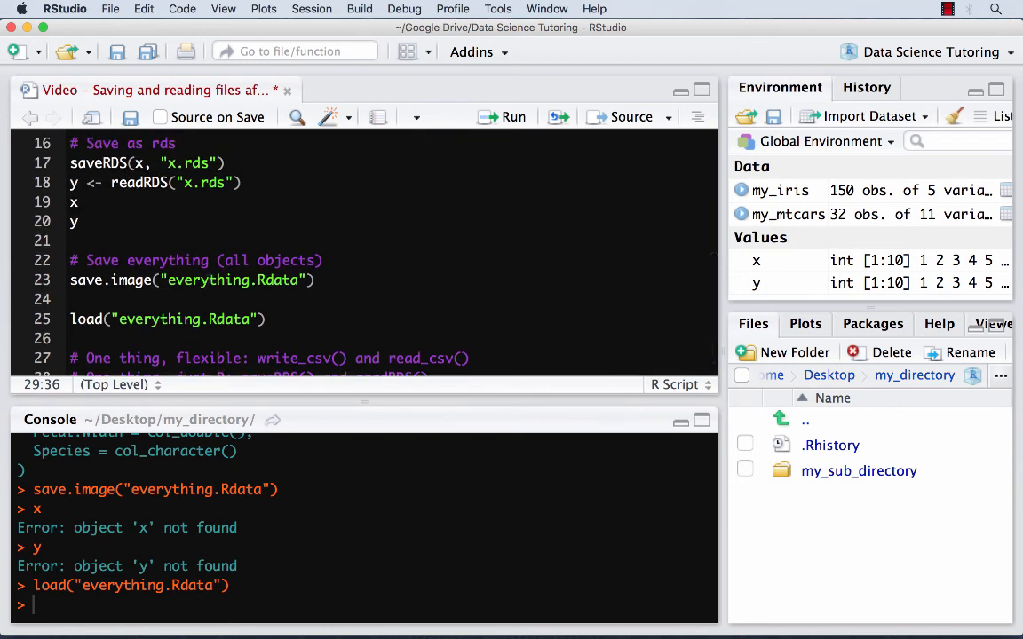
scroll("up", 3)
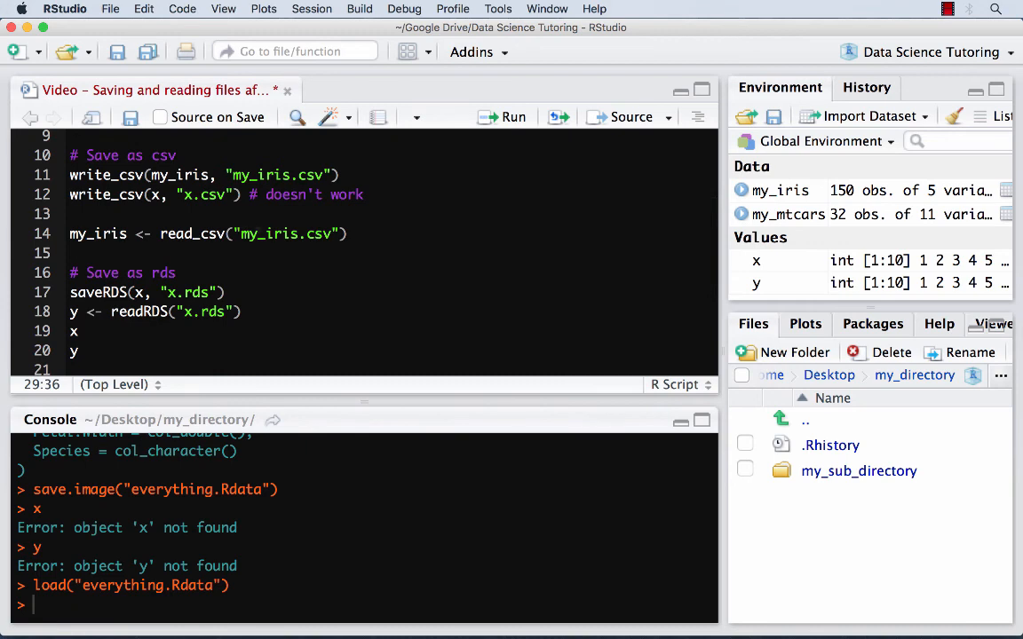
scroll("down", 3)
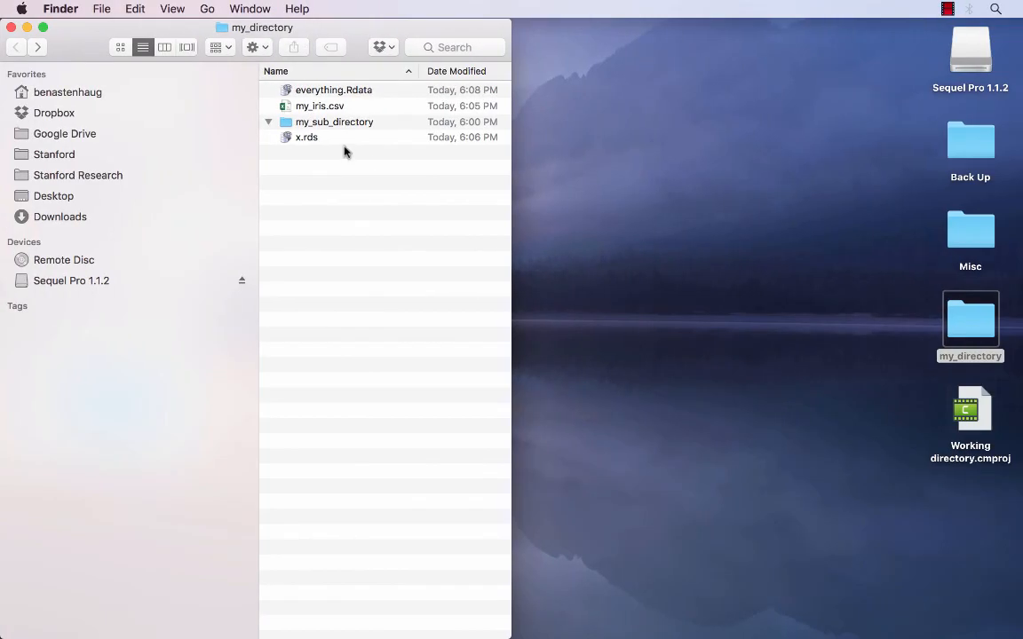
mouse_move(336, 206)
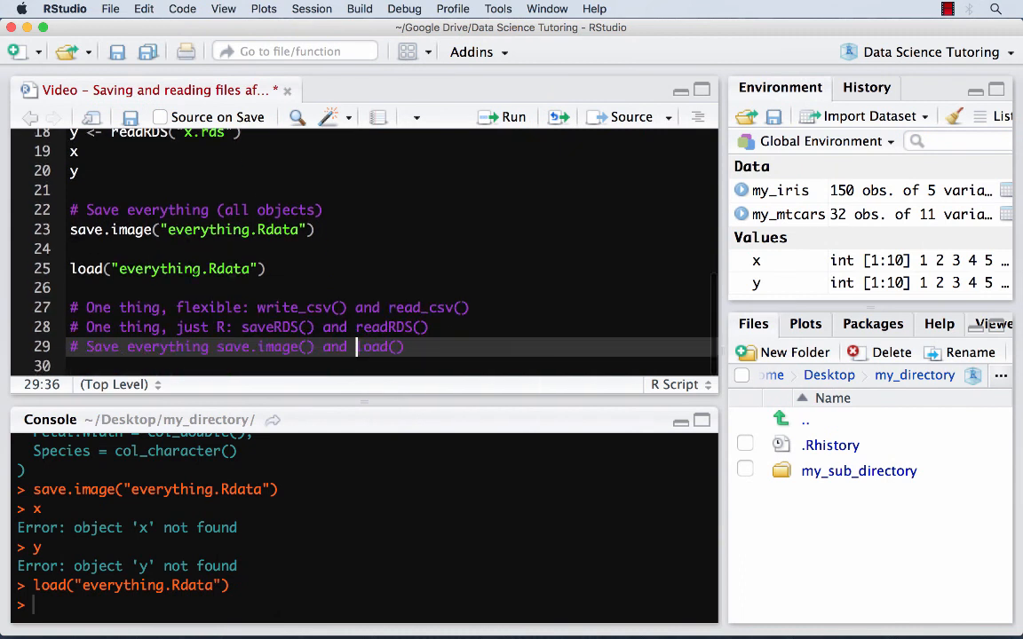
Change the load call to the full path "~/Desktop/my_directory/everything.Rdata"
left_click(118, 269)
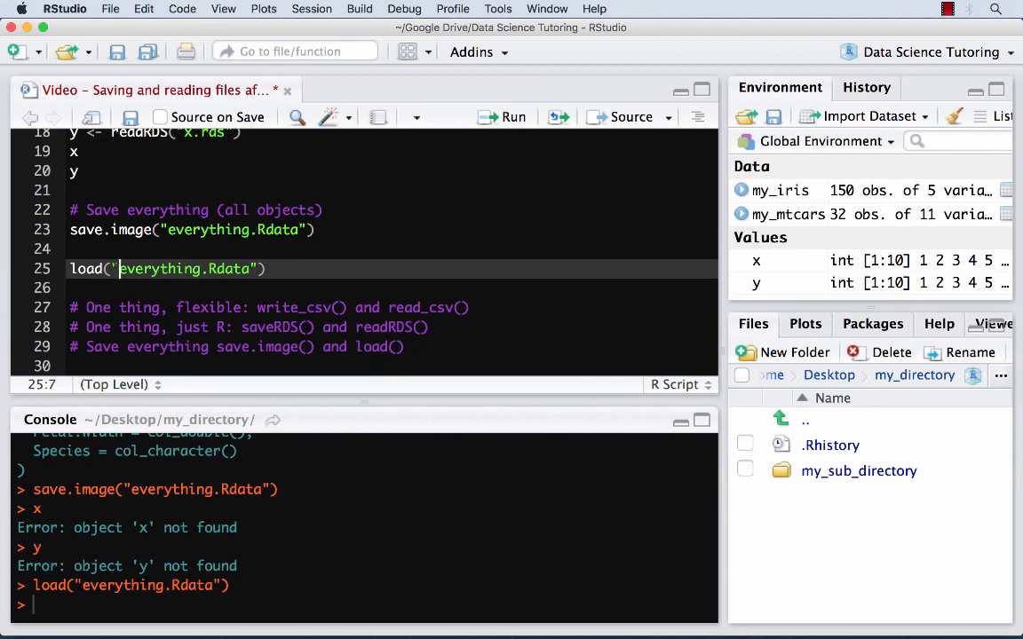
type("~/Desktop/")
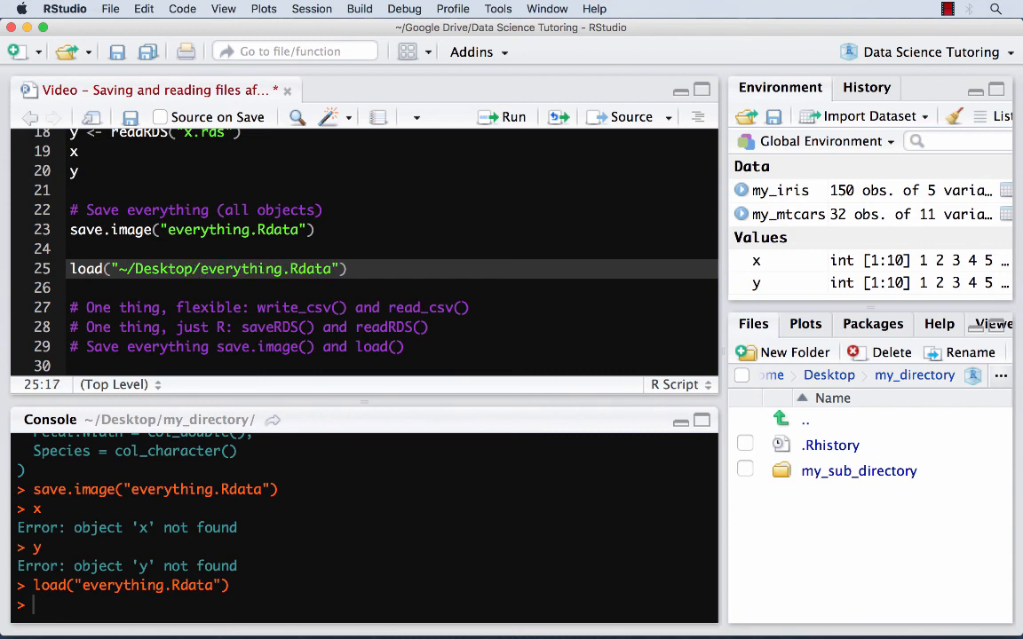
type("my_directory")
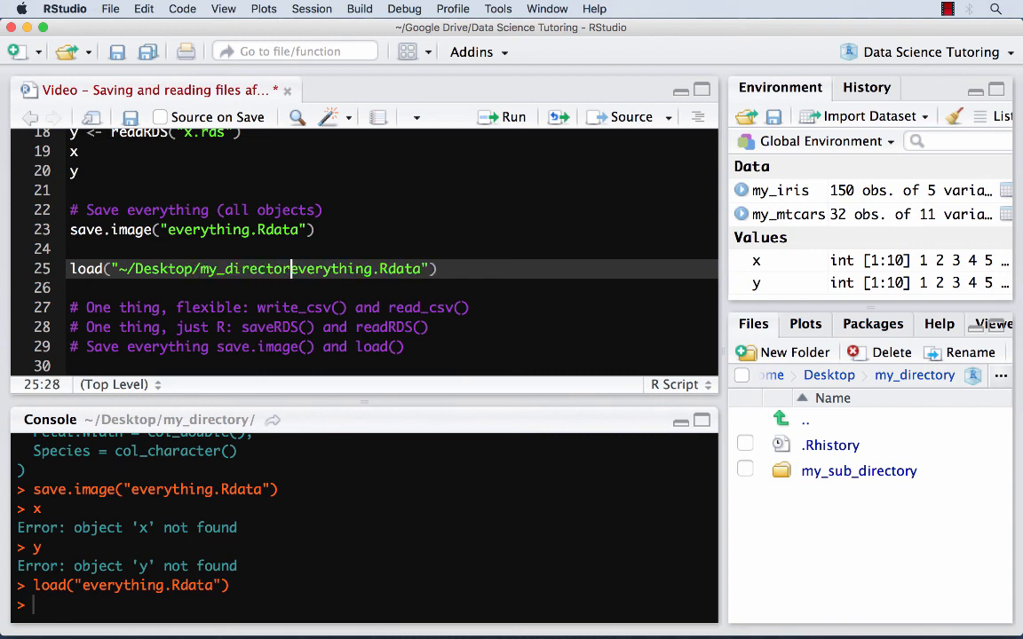
key("Right")
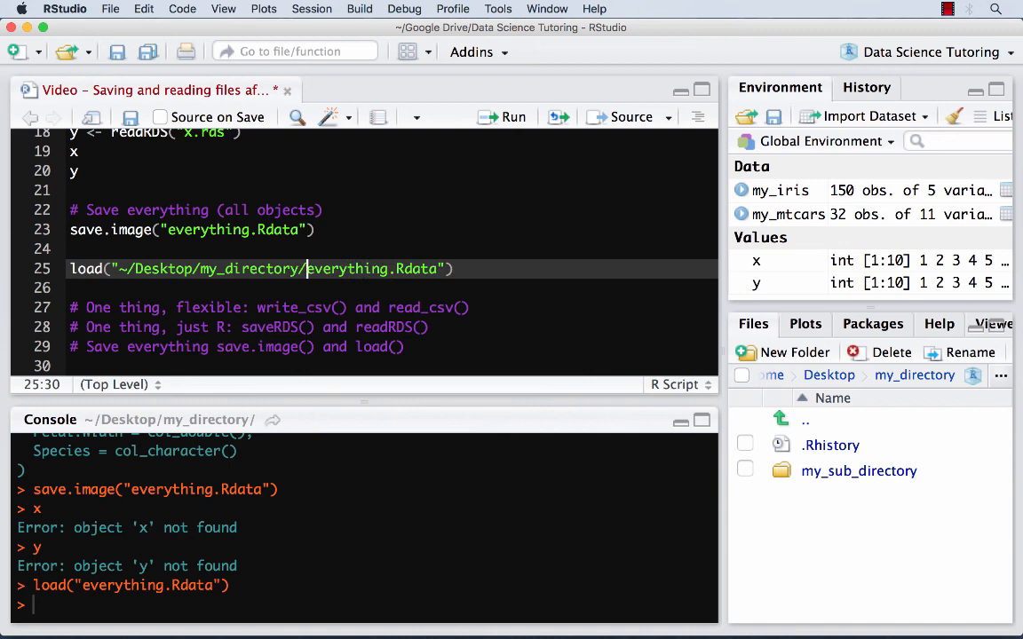